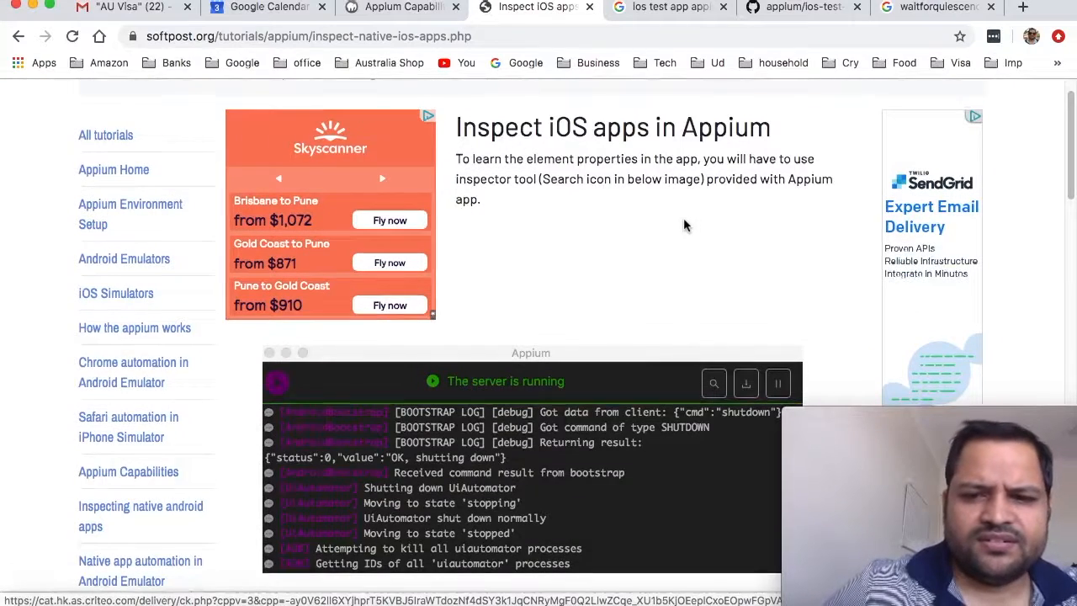
Start the Appium server v1.15.1 with host 0.0.0.0 and port 4723.
{"action": "scroll", "scroll_direction": "down", "scroll_amount": 3}
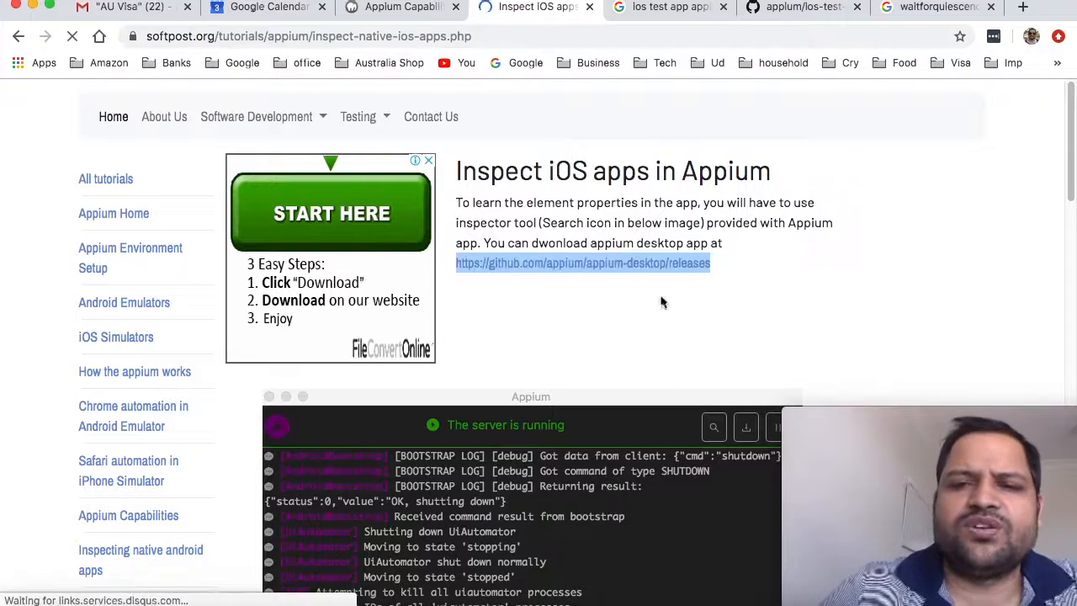
{"action": "scroll", "scroll_direction": "down", "scroll_amount": 3}
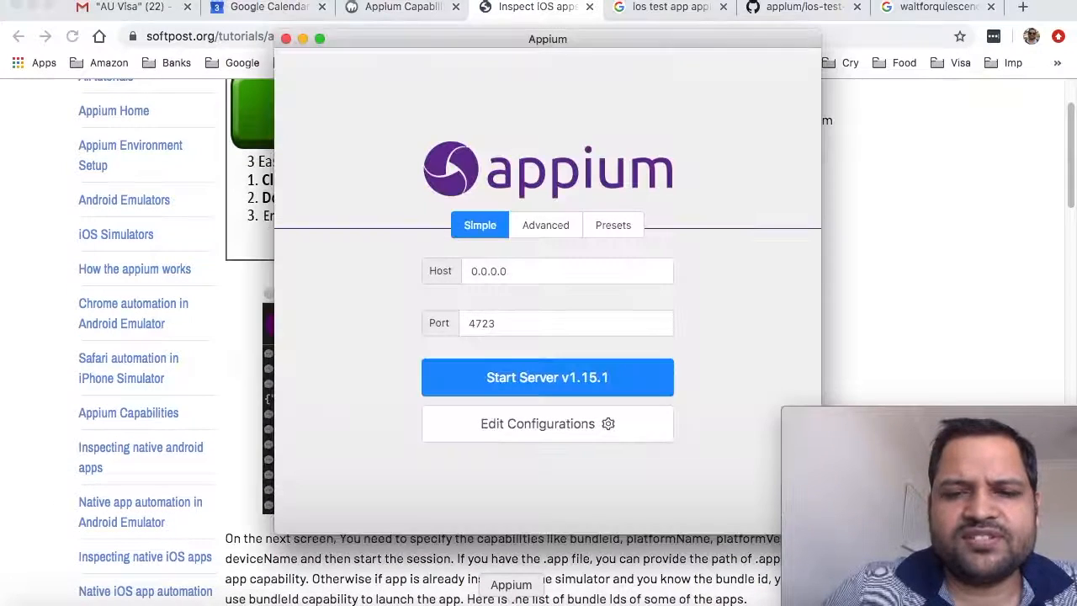
{"action": "left_click", "coordinate": [565, 322]}
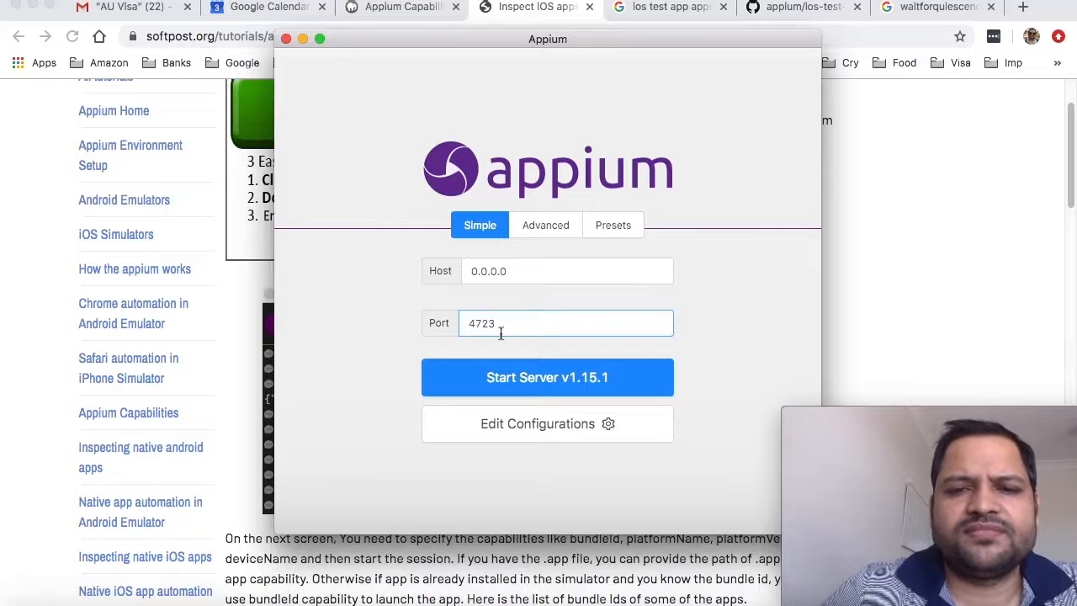
{"action": "left_click", "coordinate": [565, 323]}
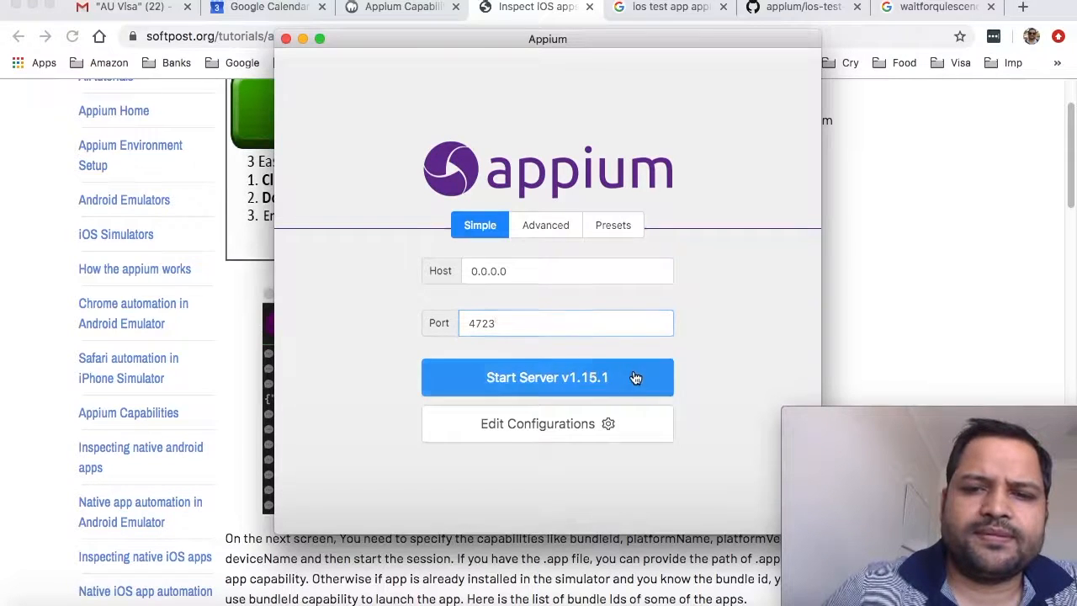
{"action": "left_click", "coordinate": [547, 377]}
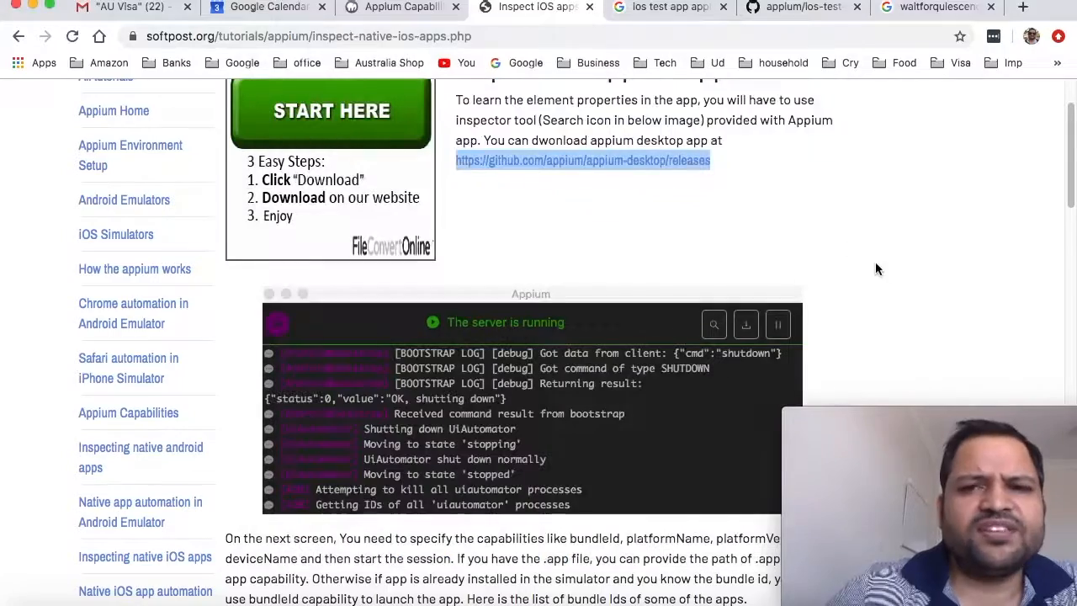
Scroll the tutorial to the bundle id list for Settings, Phone, Weather and Calculator.
{"action": "scroll", "scroll_direction": "down", "scroll_amount": 3}
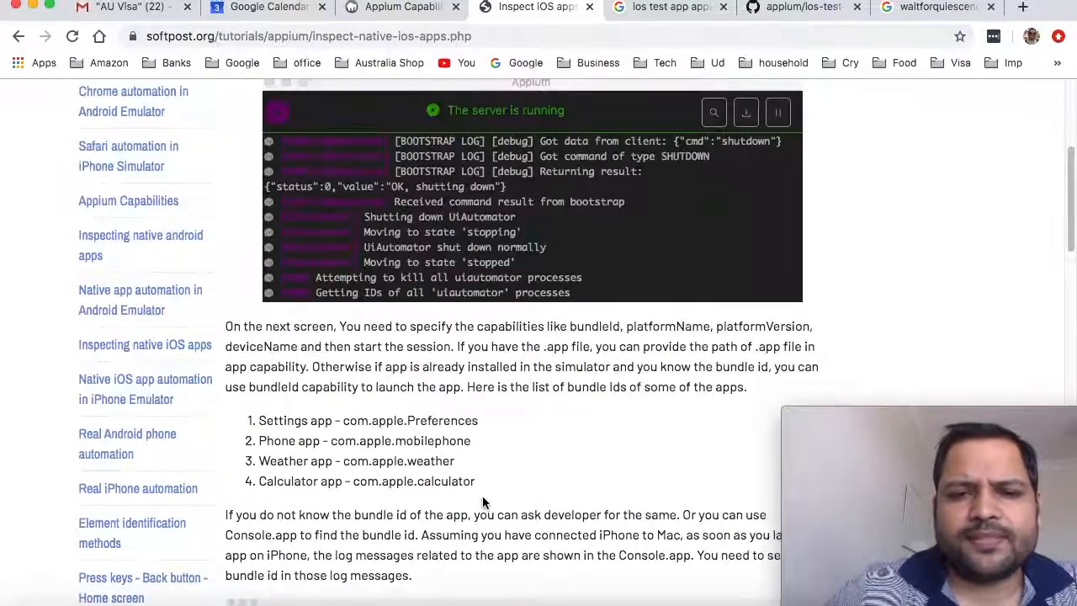
{"action": "scroll", "scroll_direction": "down", "scroll_amount": 3}
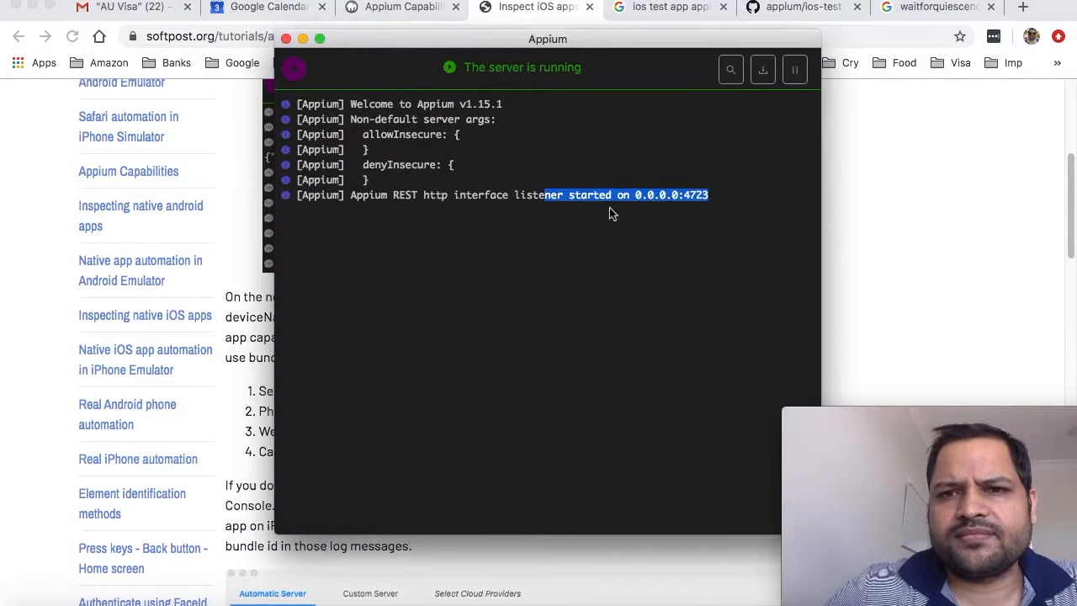
Open an inspector session window from the running server's log window.
{"action": "left_click", "coordinate": [614, 210]}
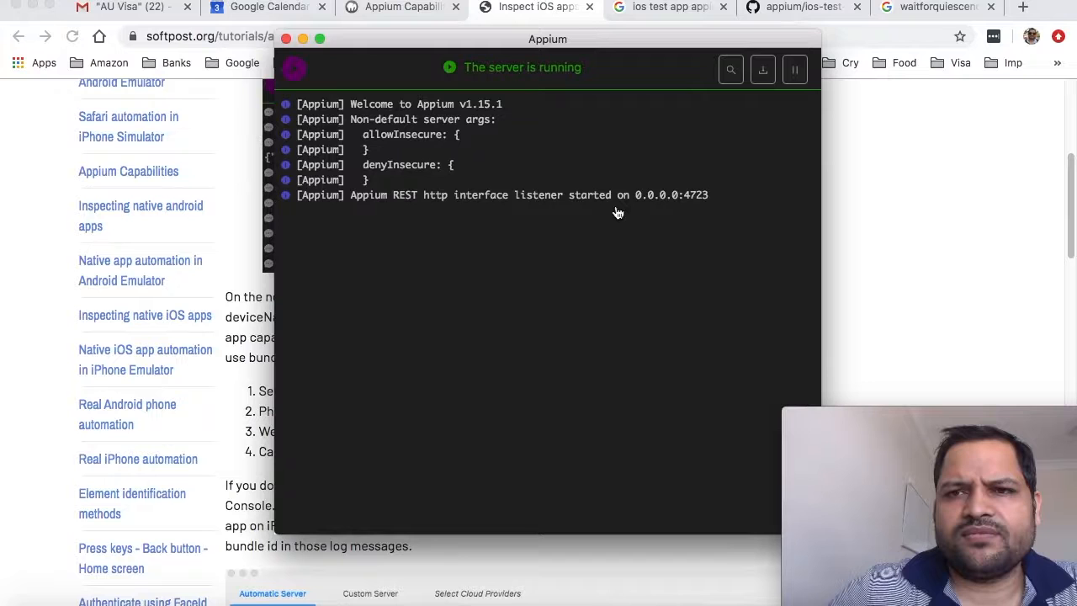
{"action": "mouse_move", "coordinate": [730, 69]}
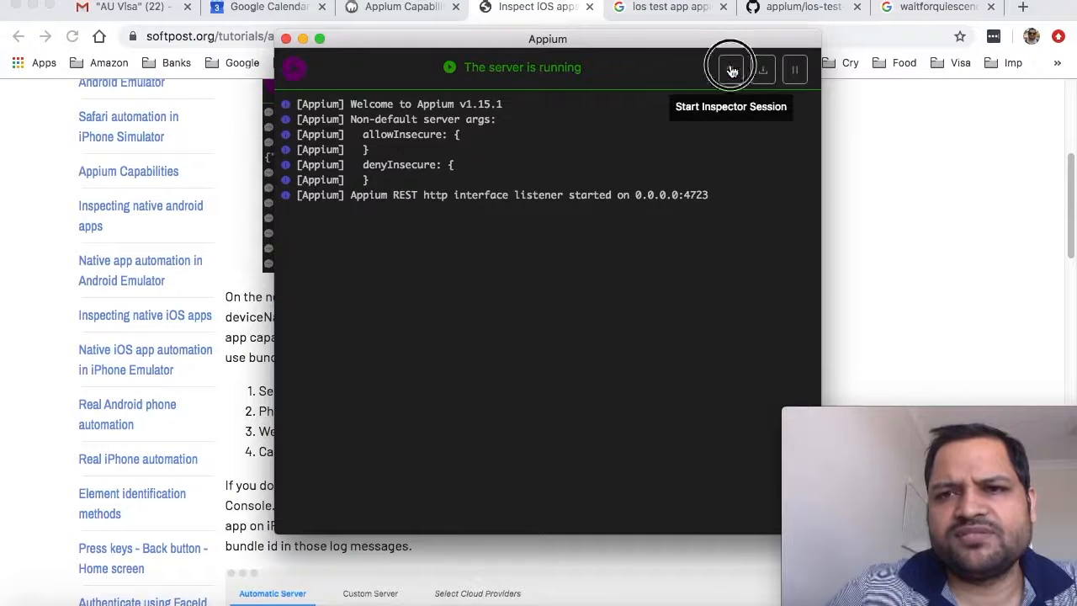
{"action": "left_click", "coordinate": [730, 69]}
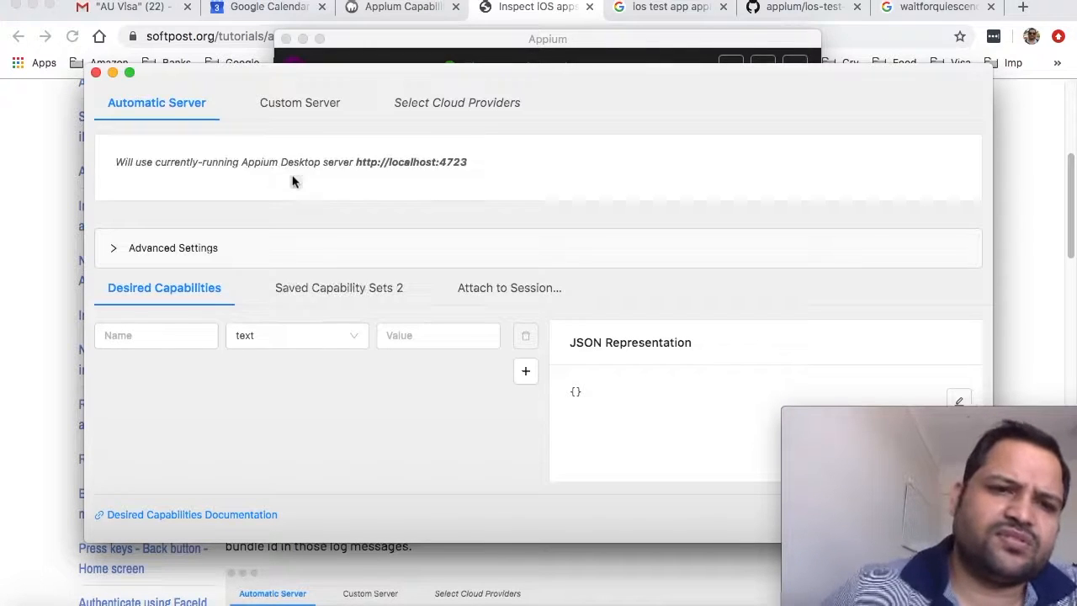
Show the saved capability sets 'Ios Iphone 8' and 'iphone x' after checking value types.
{"action": "left_click", "coordinate": [155, 335]}
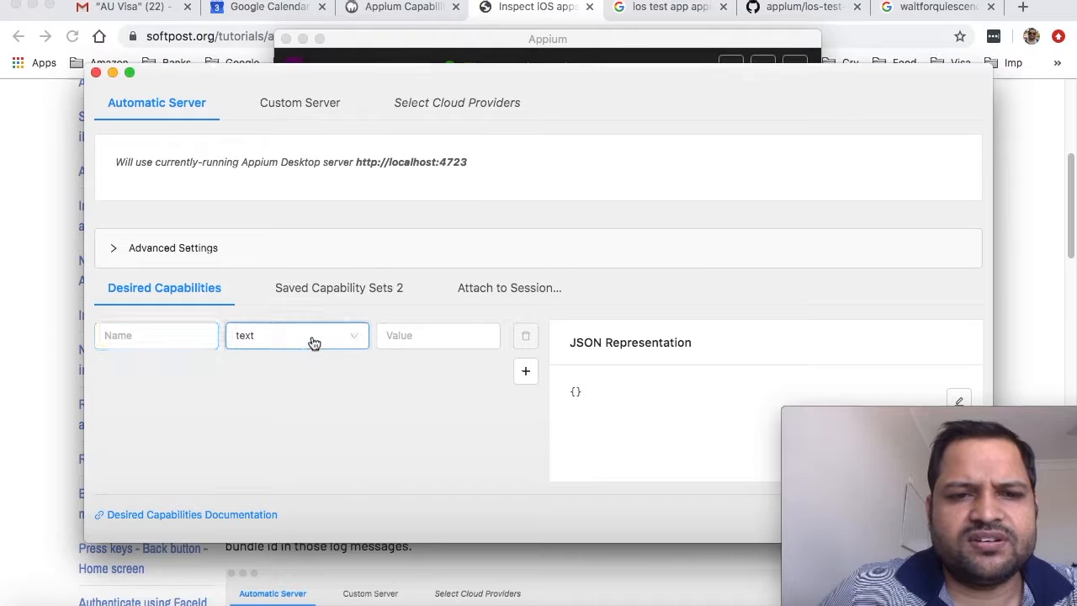
{"action": "left_click", "coordinate": [296, 334]}
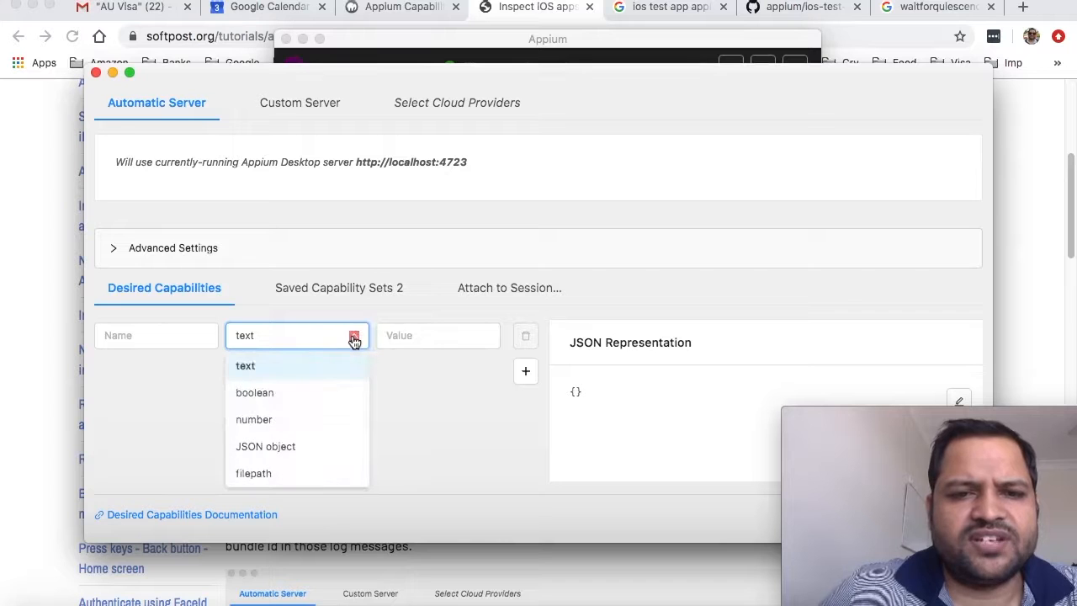
{"action": "left_click", "coordinate": [245, 365]}
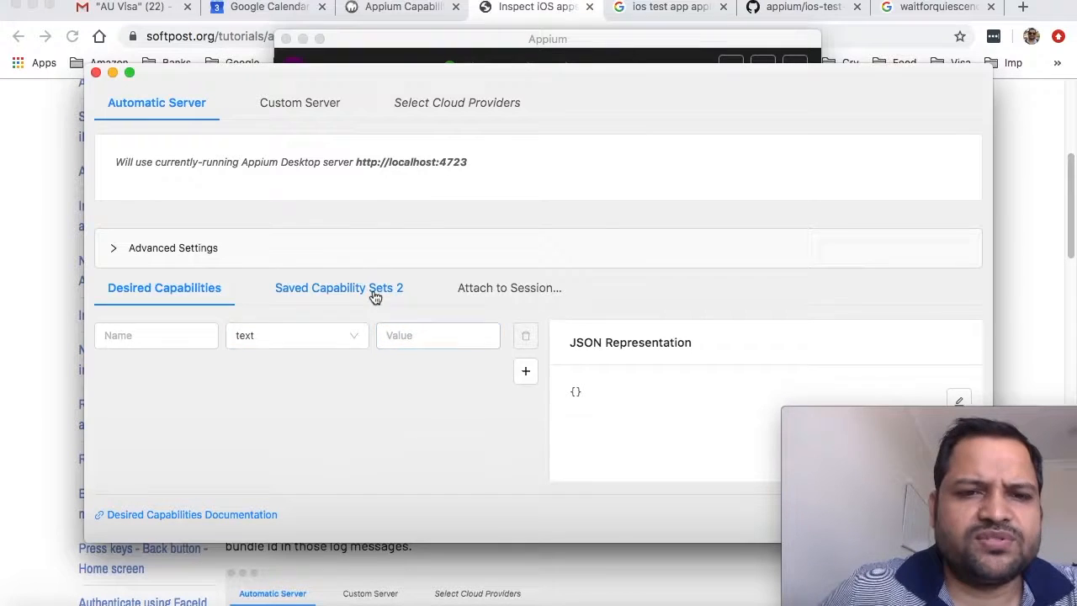
{"action": "left_click", "coordinate": [339, 287]}
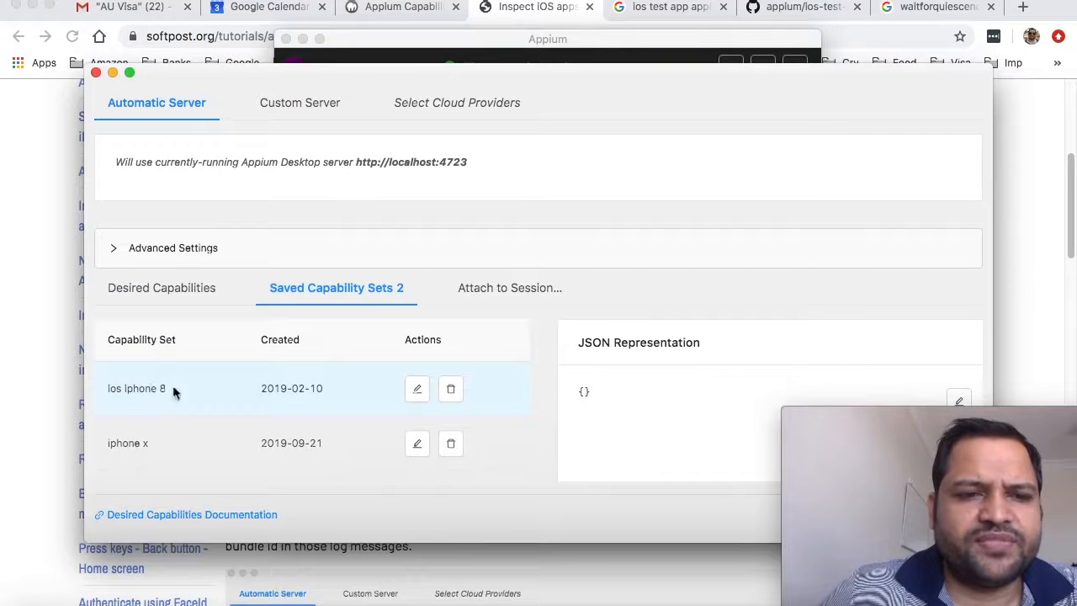
{"action": "mouse_move", "coordinate": [191, 444]}
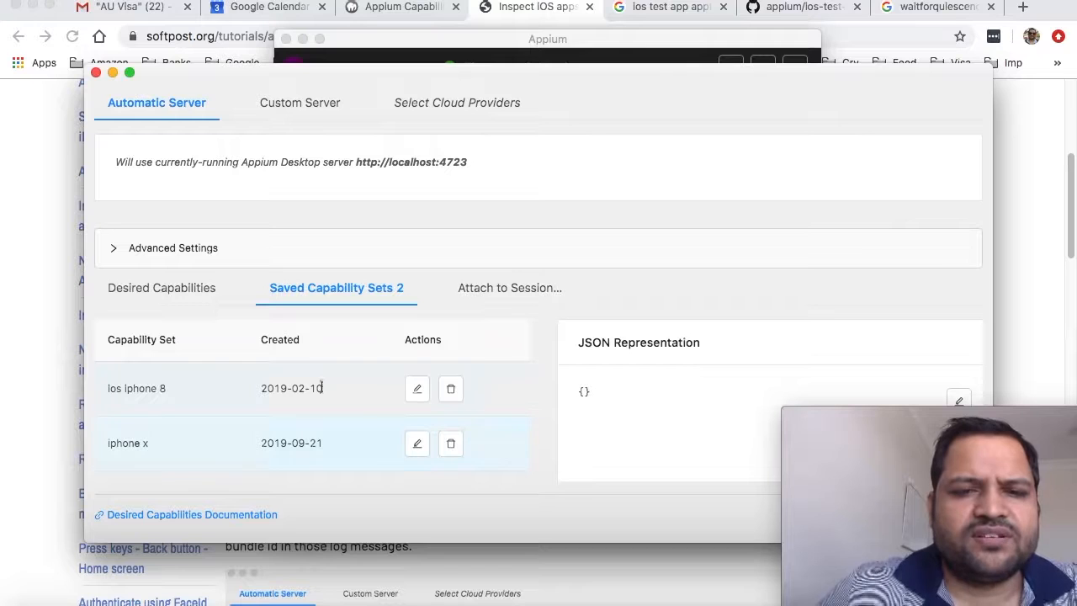
Load 'ios iphone 8' and highlight waitForQuiescence and the TestApp .app path in its JSON.
{"action": "left_click", "coordinate": [168, 388]}
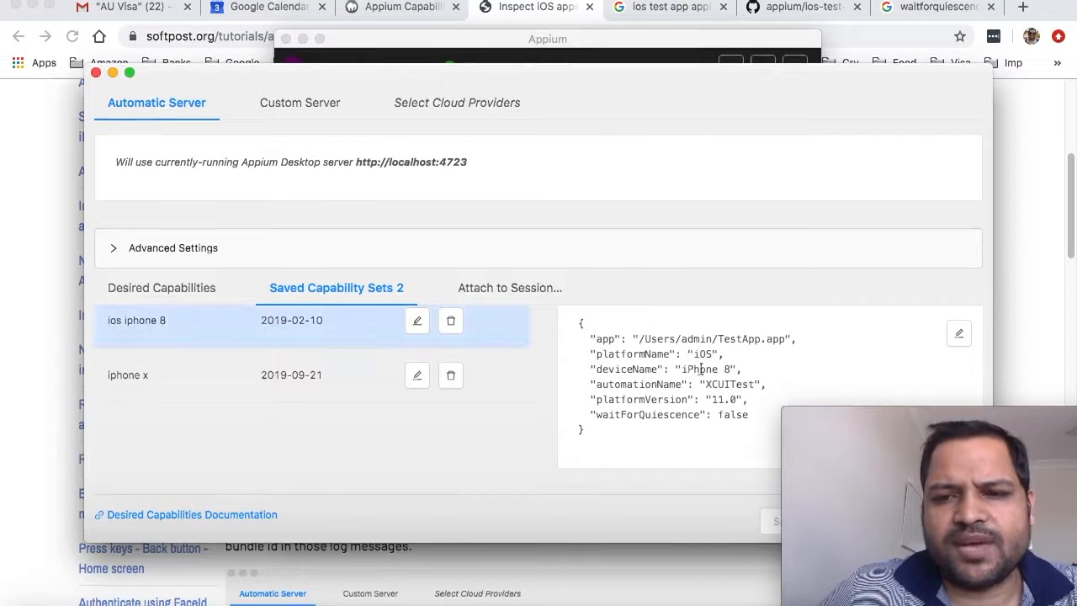
{"action": "left_click_drag", "start_coordinate": [593, 339], "coordinate": [783, 353]}
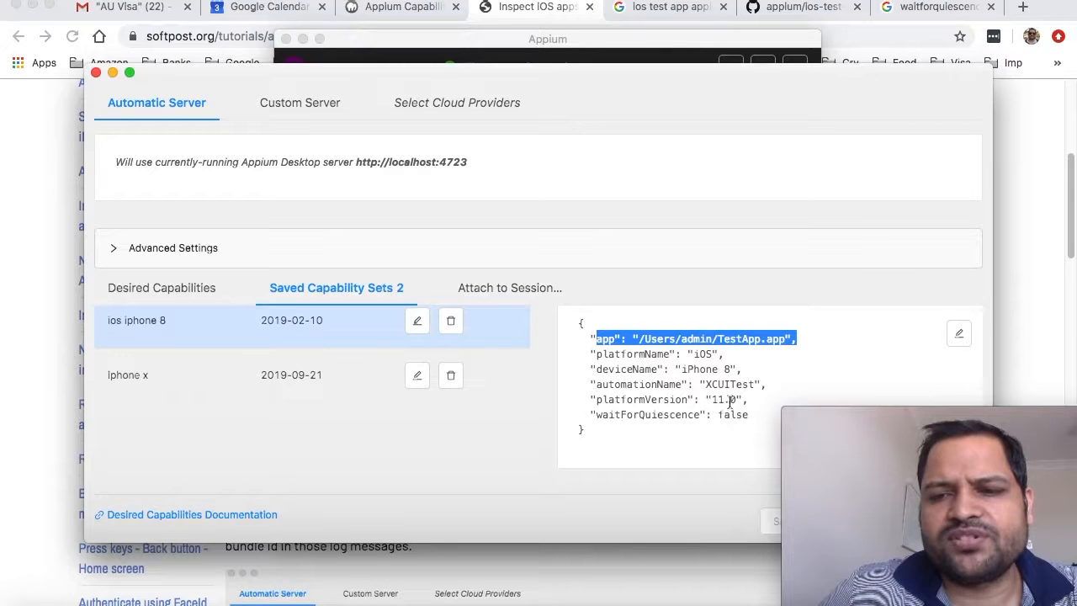
{"action": "double_click", "coordinate": [652, 414]}
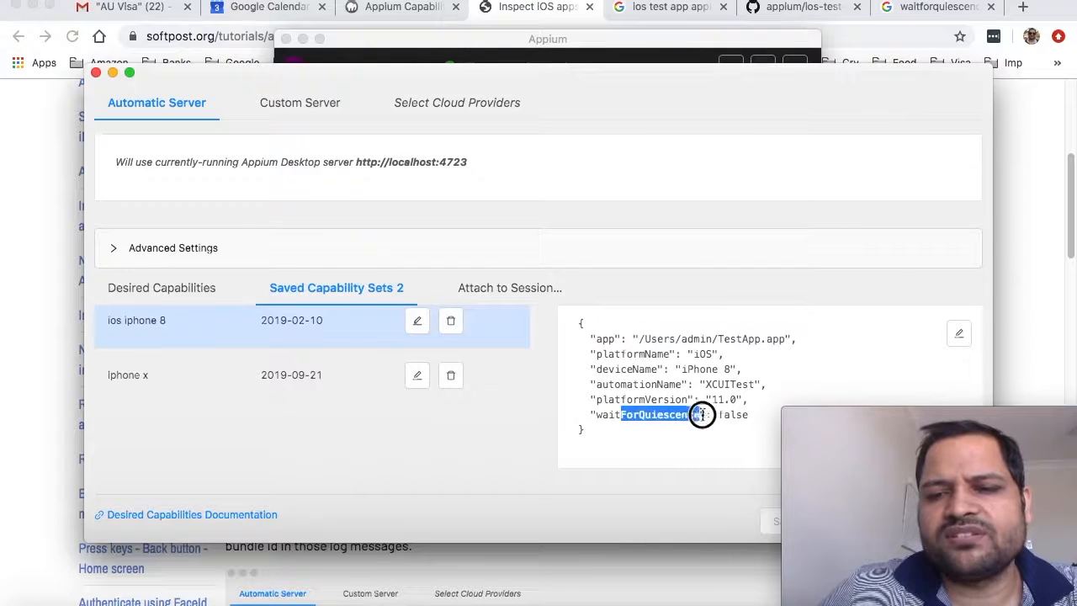
{"action": "double_click", "coordinate": [648, 414]}
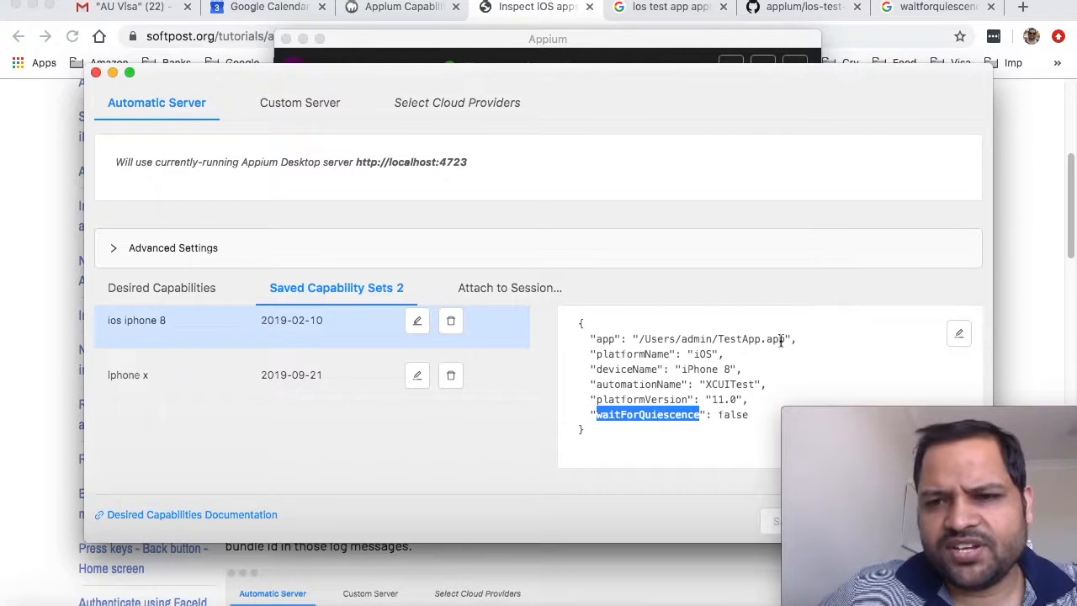
{"action": "double_click", "coordinate": [761, 338]}
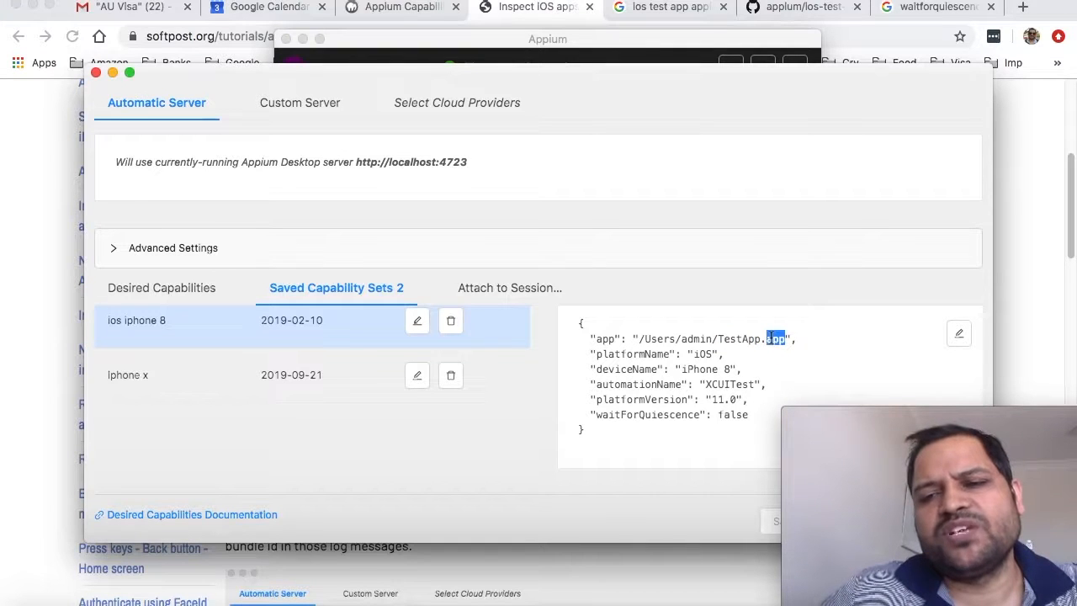
{"action": "double_click", "coordinate": [707, 368]}
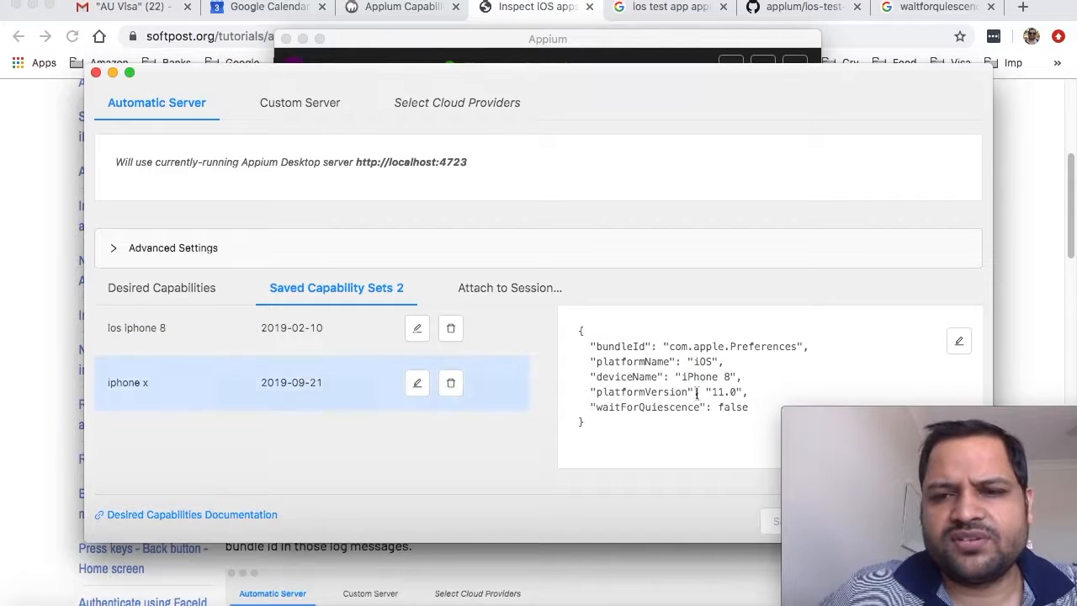
Highlight bundleId com.apple.Preferences, then reselect 'ios iphone 8' and its TestApp.app path.
{"action": "left_click_drag", "start_coordinate": [602, 346], "coordinate": [799, 346]}
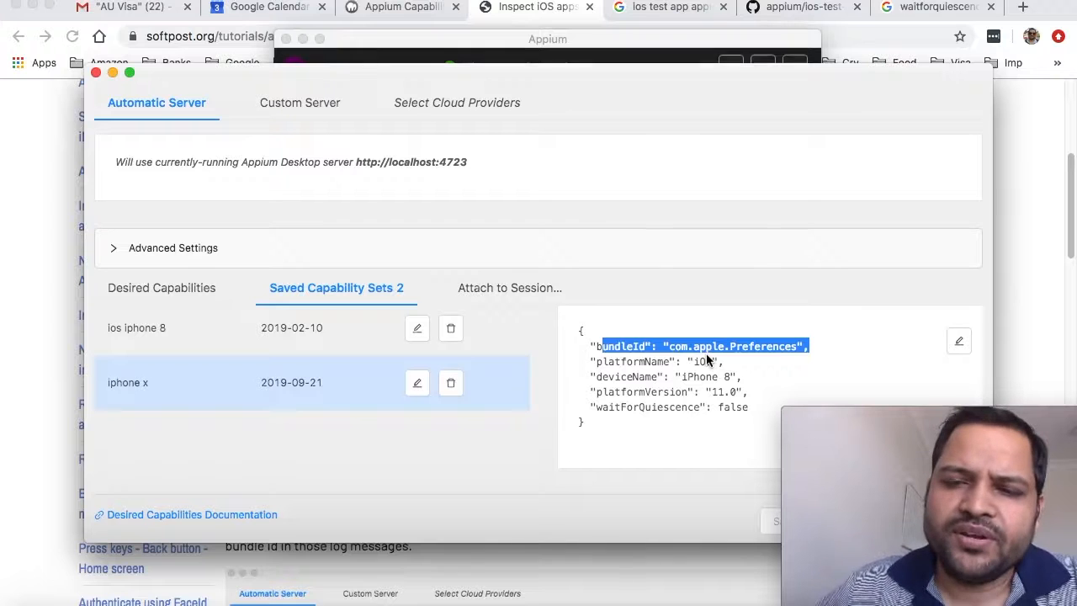
{"action": "double_click", "coordinate": [763, 346]}
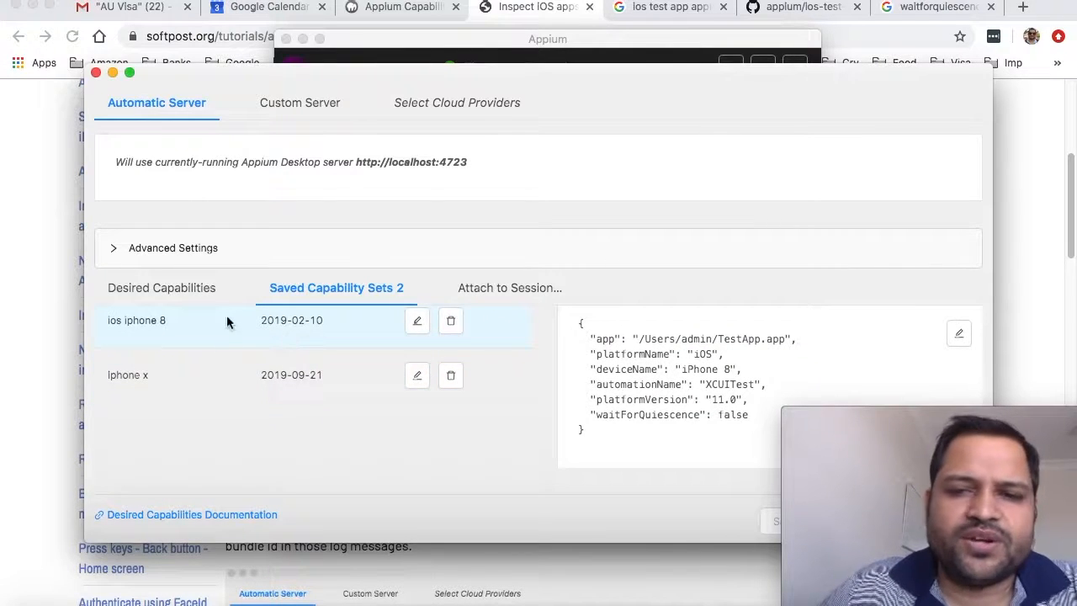
{"action": "double_click", "coordinate": [709, 338]}
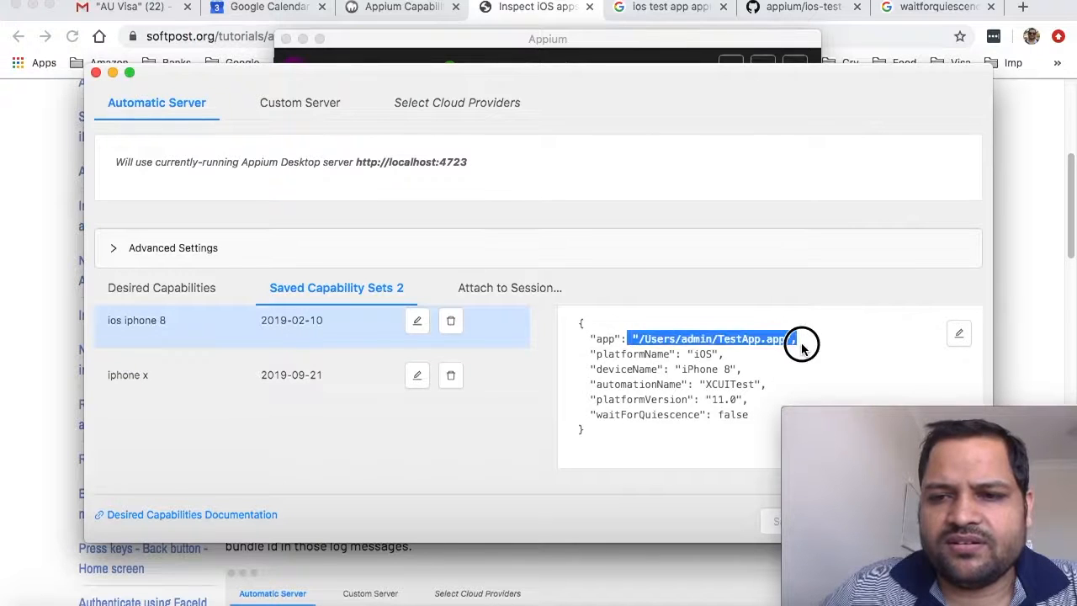
{"action": "double_click", "coordinate": [738, 338]}
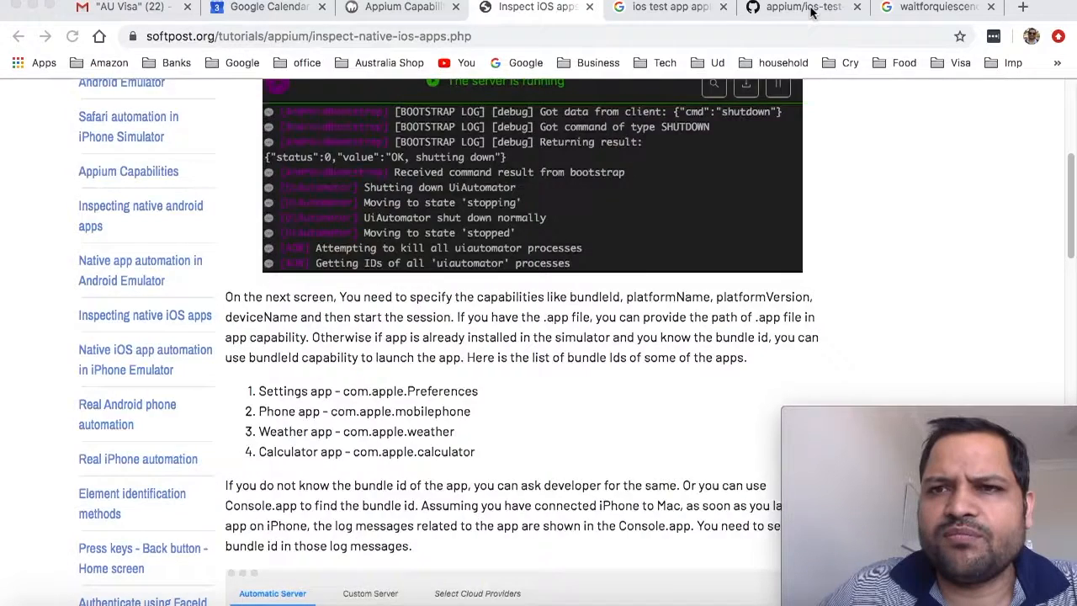
Open the ios-test-app repo's Clone or download menu and scroll to the README Building section.
{"action": "left_click", "coordinate": [799, 7]}
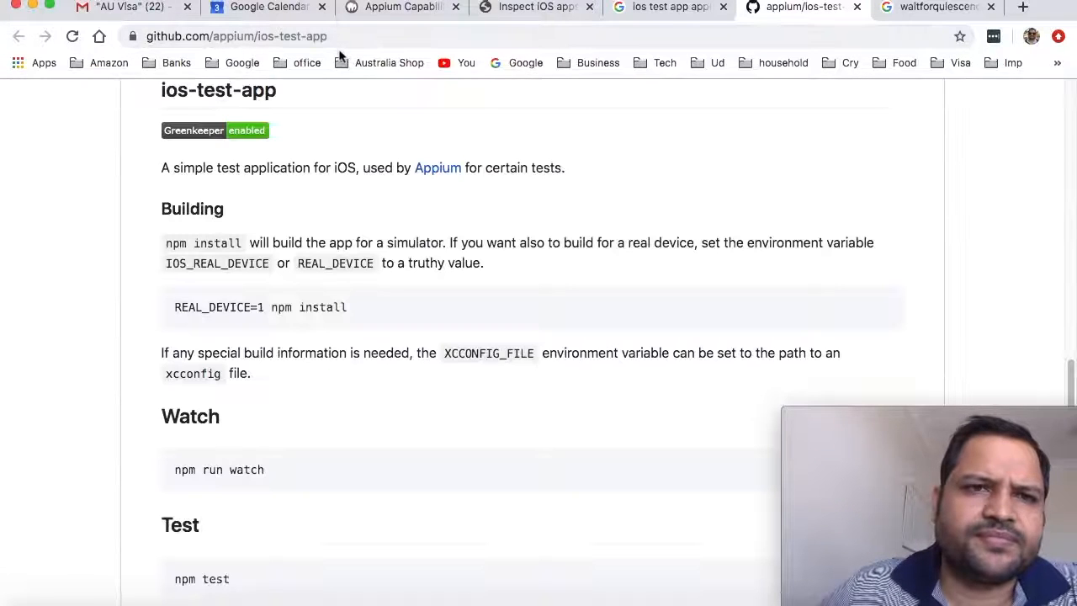
{"action": "left_click", "coordinate": [235, 36]}
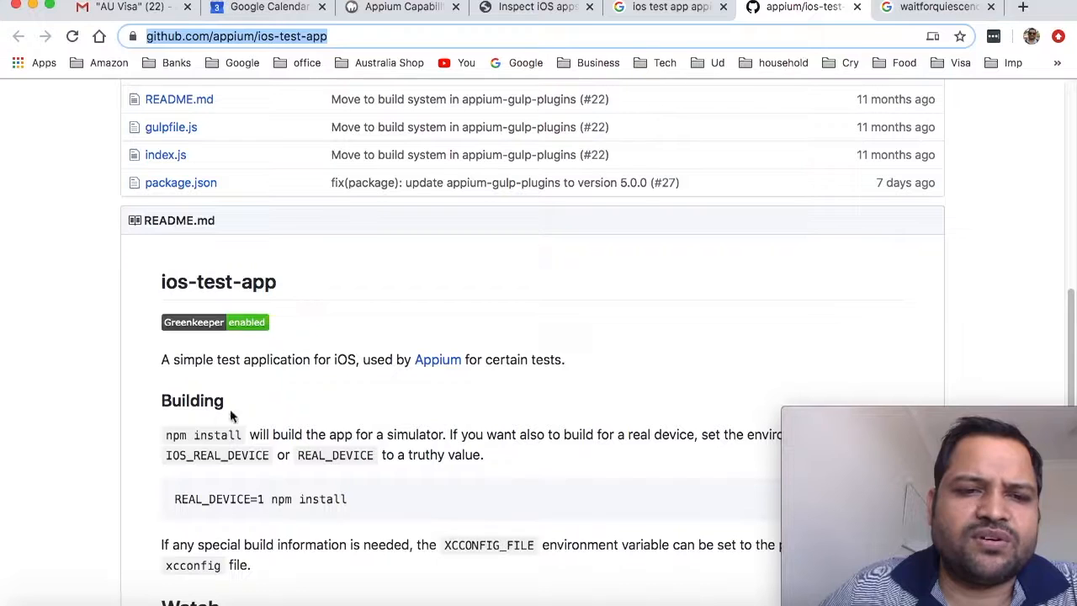
{"action": "left_click", "coordinate": [879, 105]}
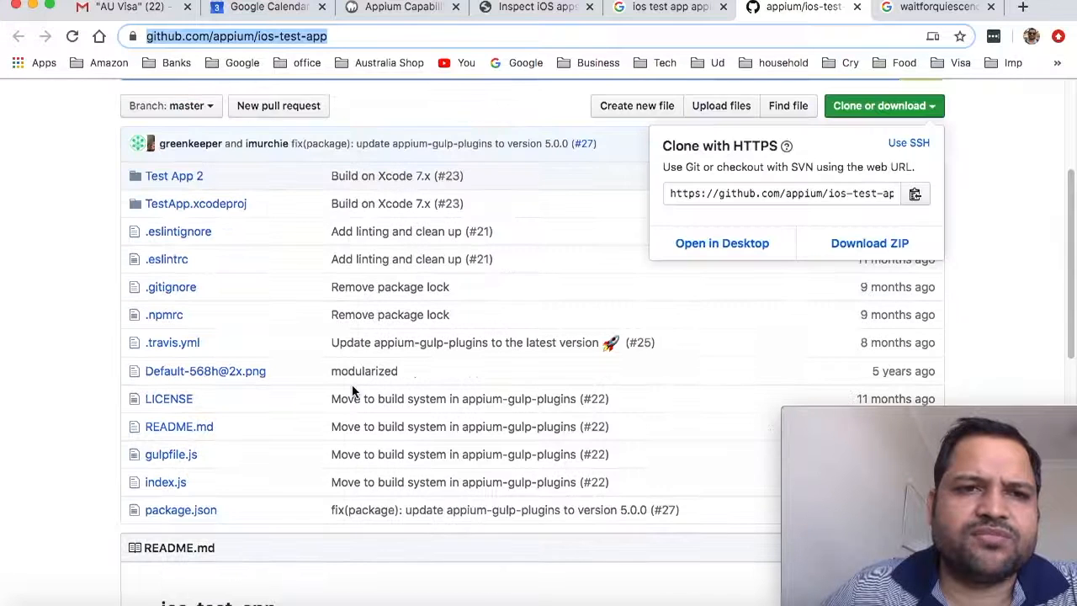
{"action": "mouse_move", "coordinate": [722, 243]}
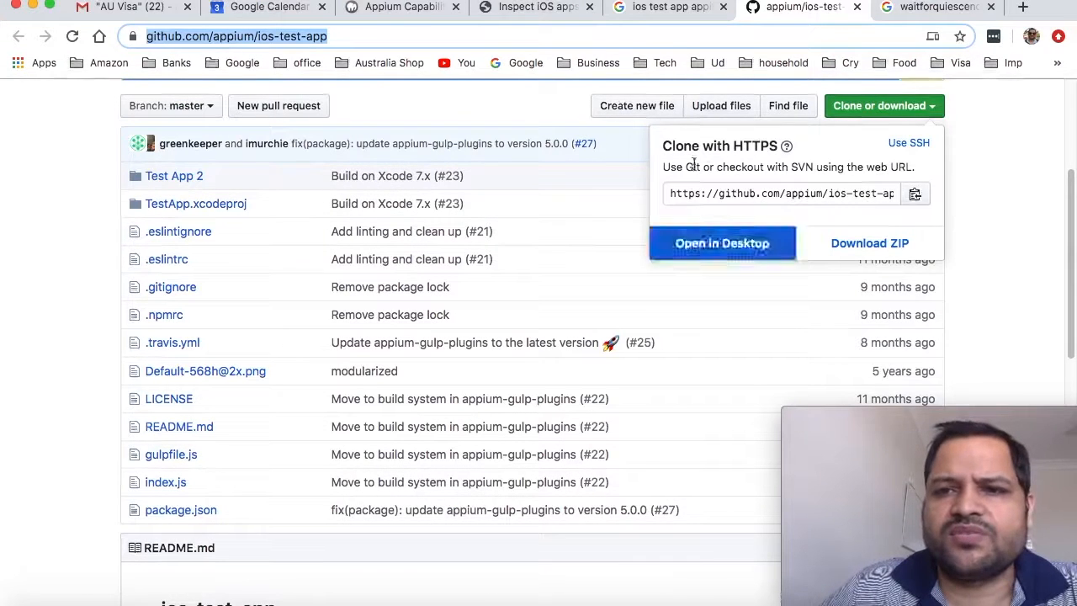
{"action": "scroll", "scroll_direction": "down", "scroll_amount": 3}
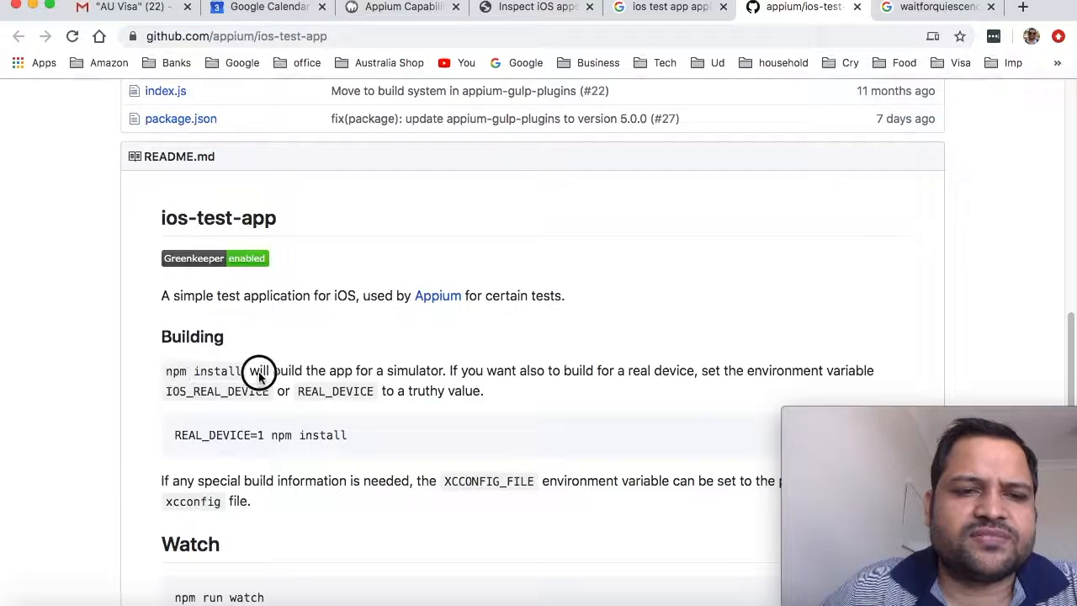
{"action": "double_click", "coordinate": [202, 370]}
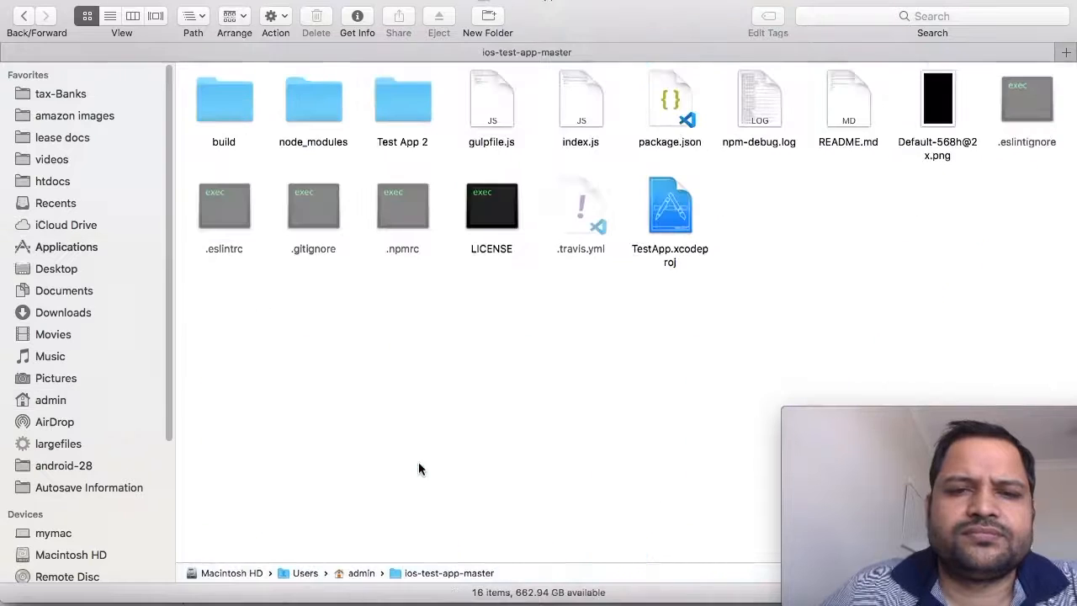
Open build, then Release-iphonesimulator, to reach TestApp-iphonesimulator.app.
{"action": "double_click", "coordinate": [222, 99]}
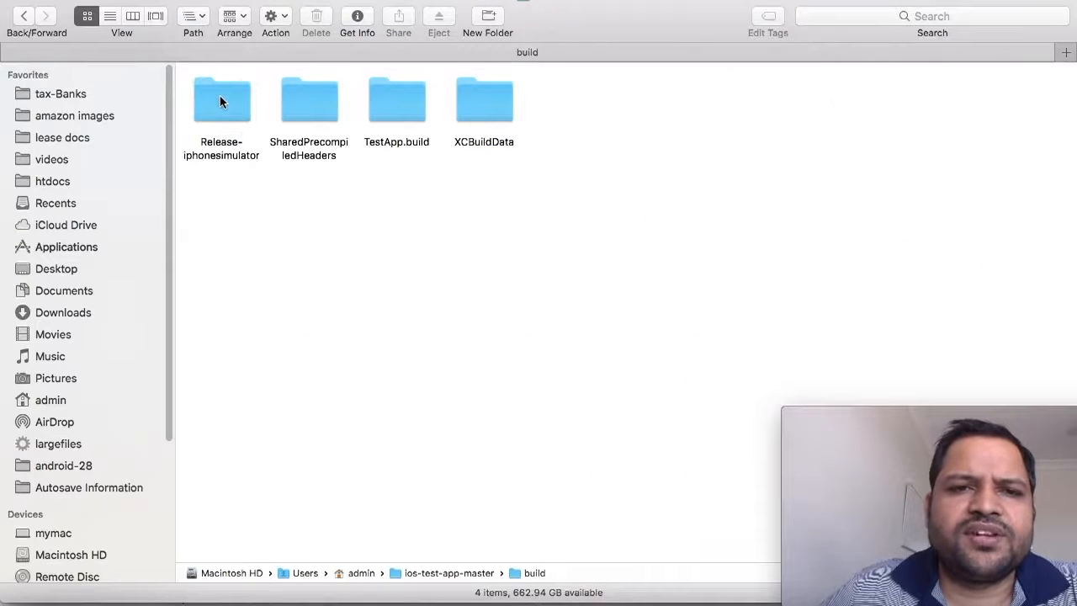
{"action": "double_click", "coordinate": [221, 99]}
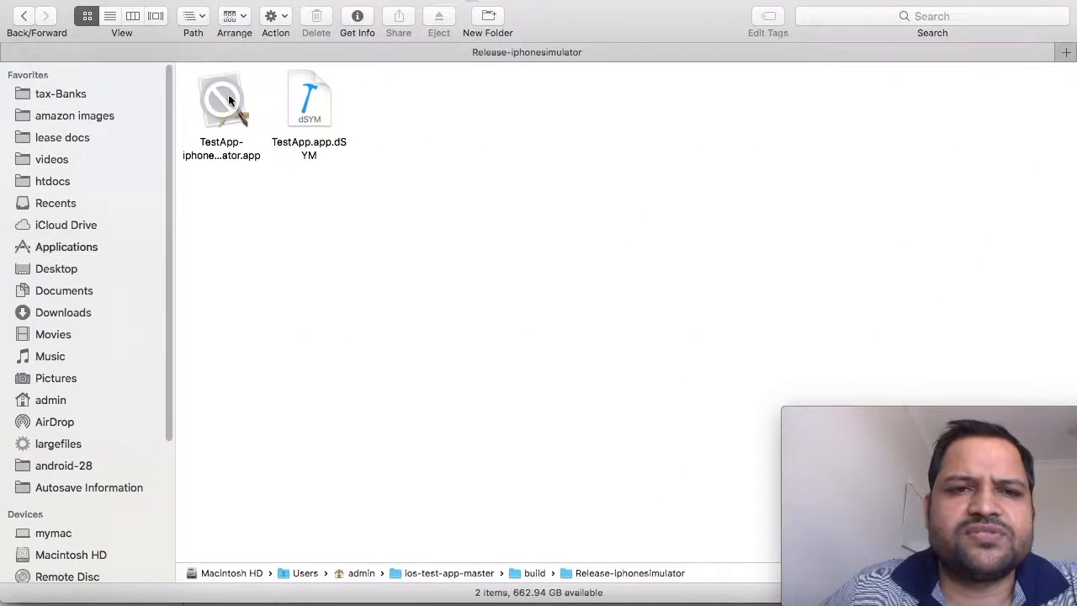
{"action": "mouse_move", "coordinate": [361, 246]}
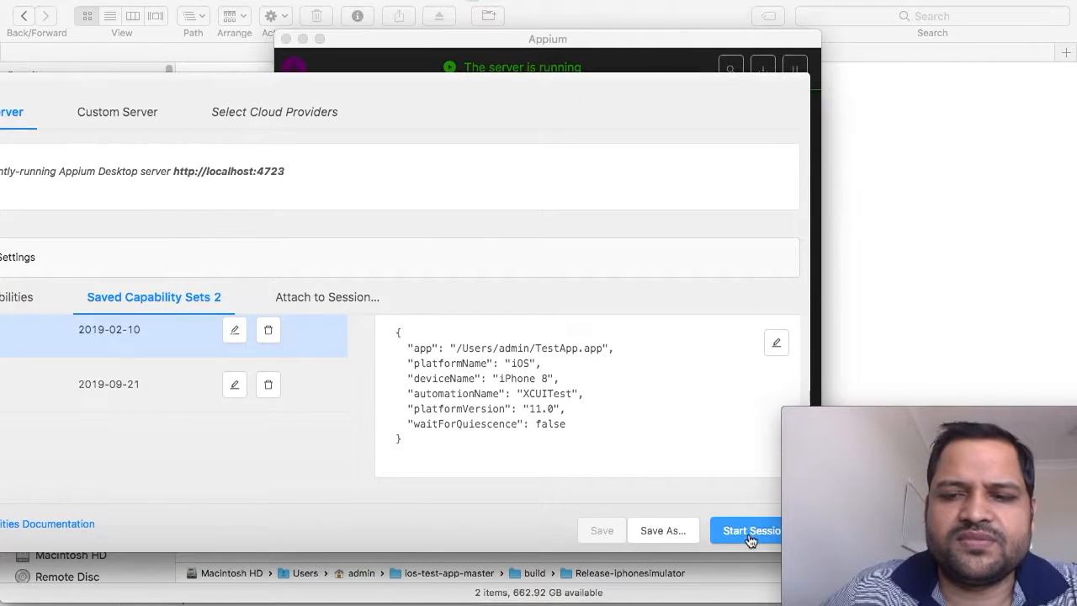
Start a session with the iPhone 8 capabilities and launch TestApp on the simulator.
{"action": "left_click", "coordinate": [748, 530]}
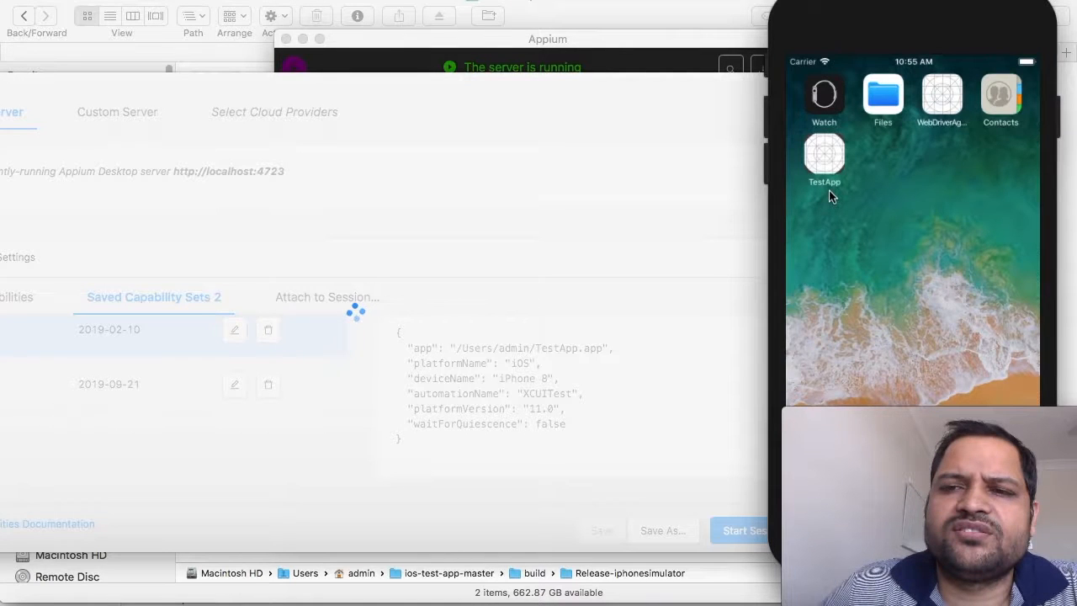
{"action": "left_click", "coordinate": [823, 156]}
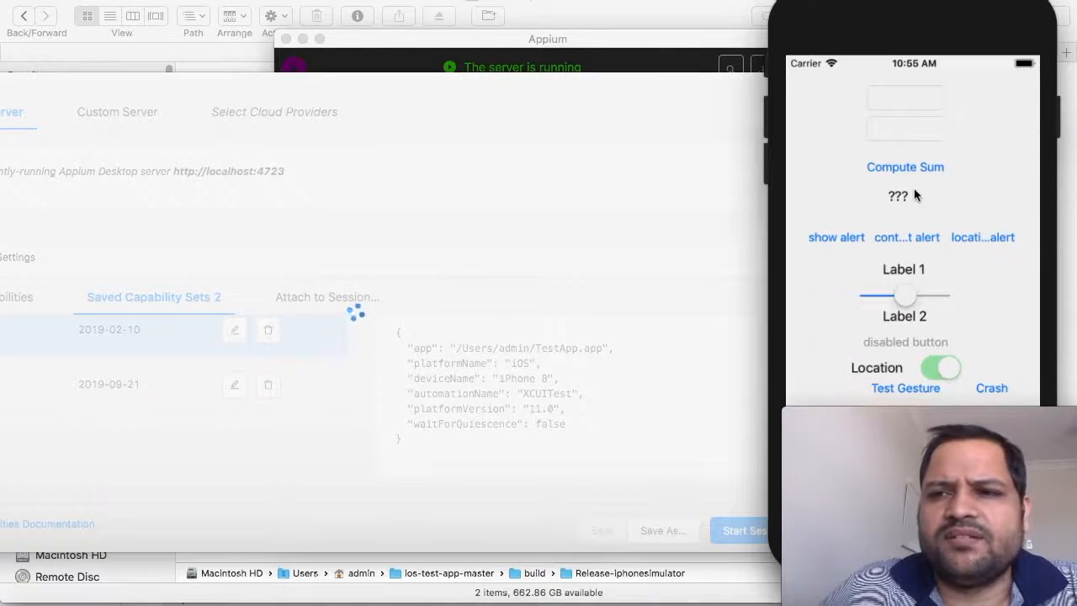
{"action": "left_click", "coordinate": [744, 530]}
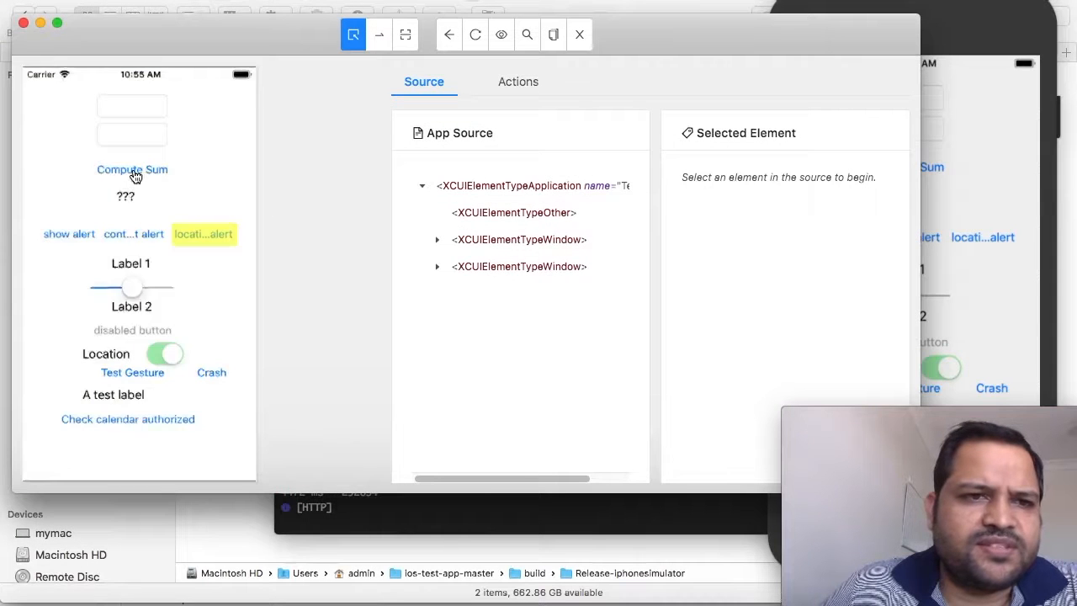
Select the Compute Sum button in the screenshot to show accessibility id ComputeSumButton.
{"action": "left_click", "coordinate": [132, 169]}
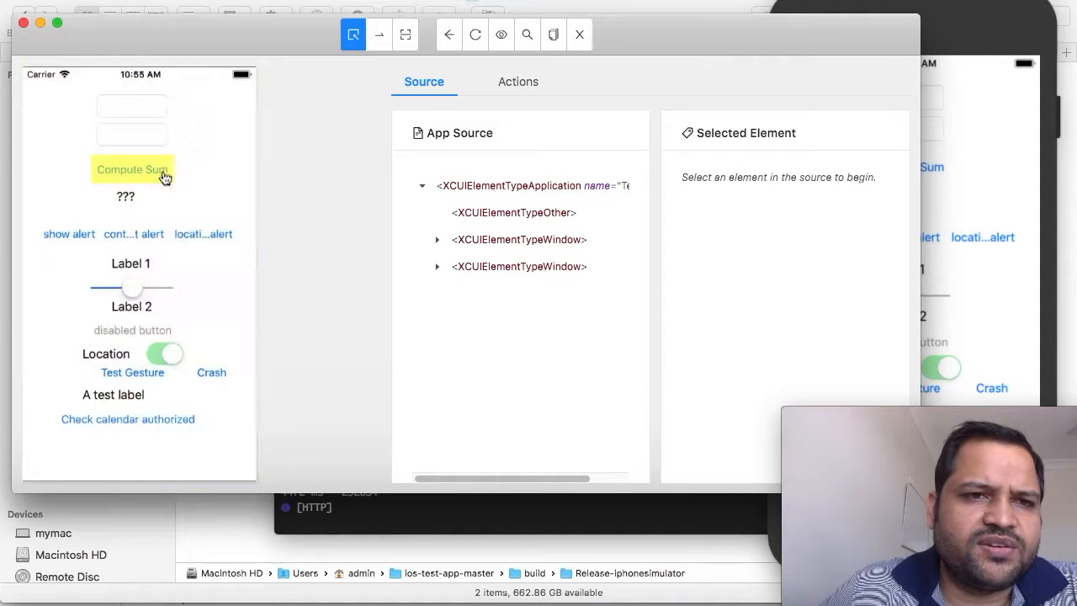
{"action": "left_click", "coordinate": [132, 169]}
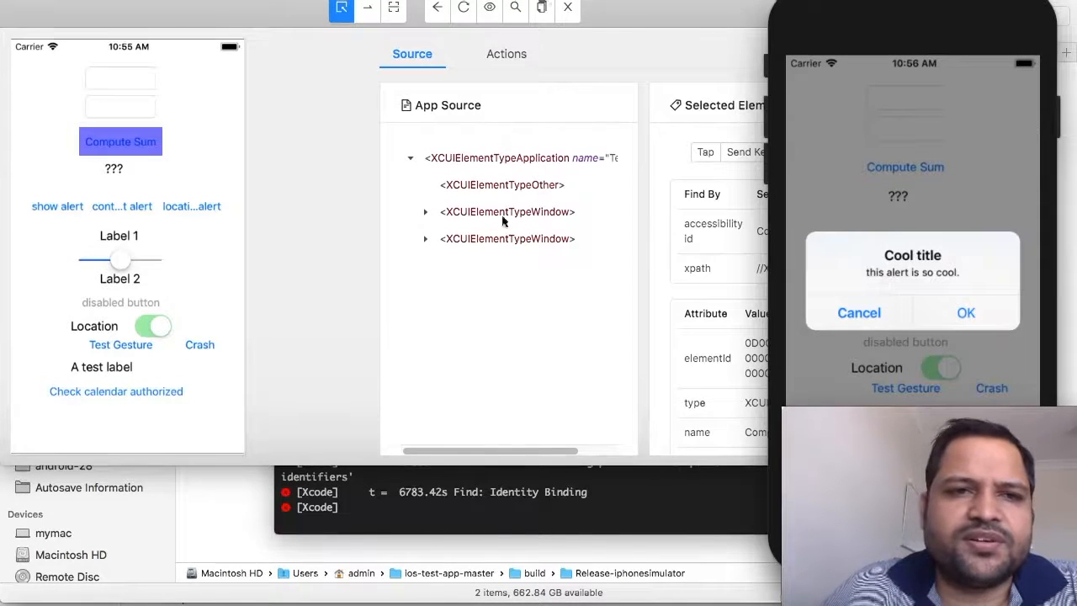
{"action": "mouse_move", "coordinate": [875, 289]}
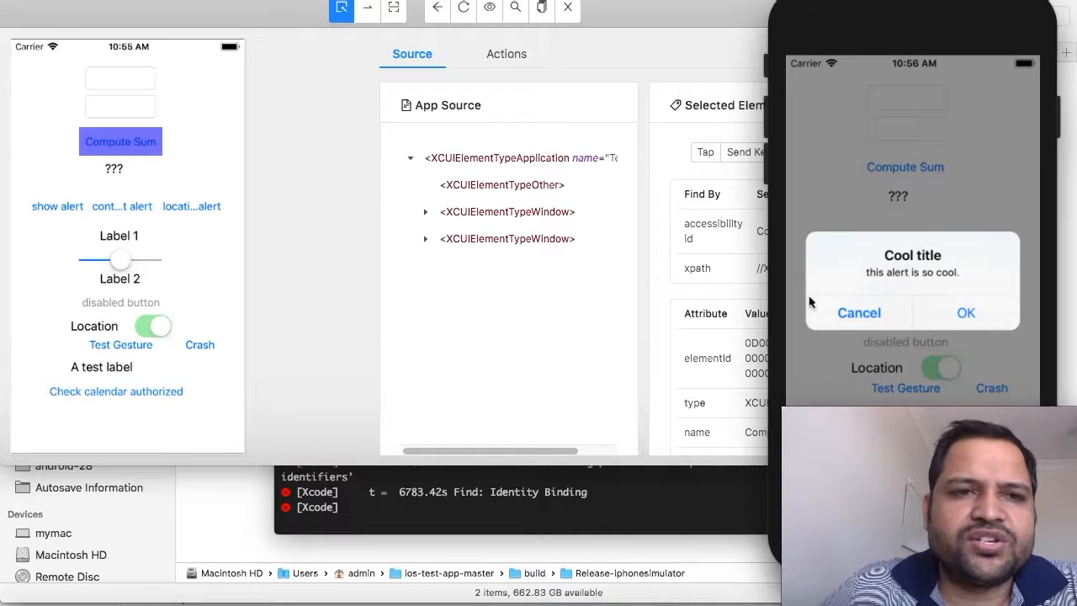
{"action": "left_click", "coordinate": [464, 9]}
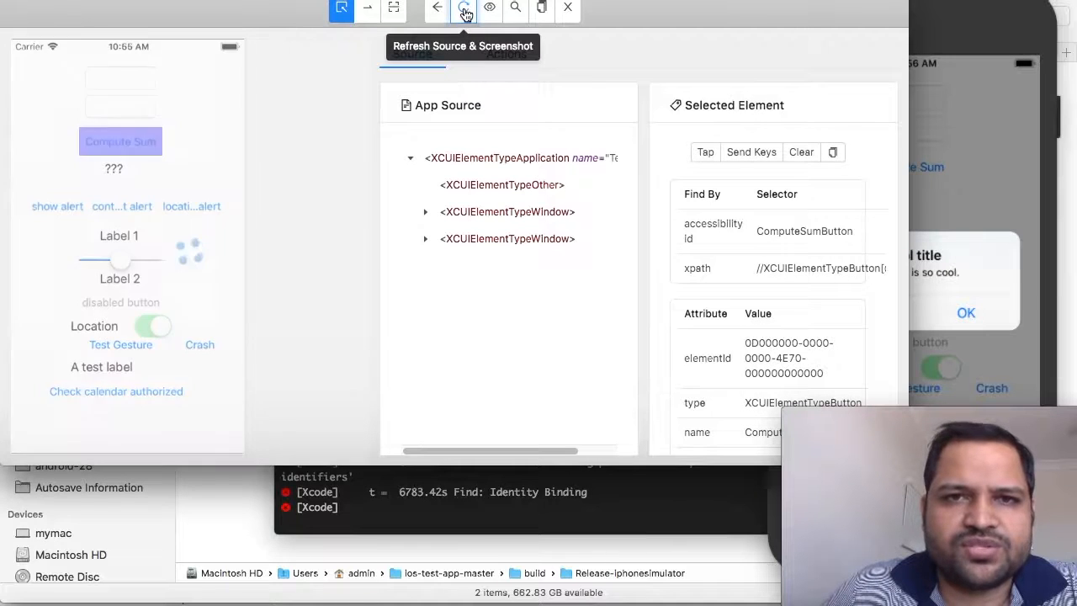
Refresh the screenshot to capture the 'Cool title' alert and inspect its OK button.
{"action": "left_click", "coordinate": [464, 8]}
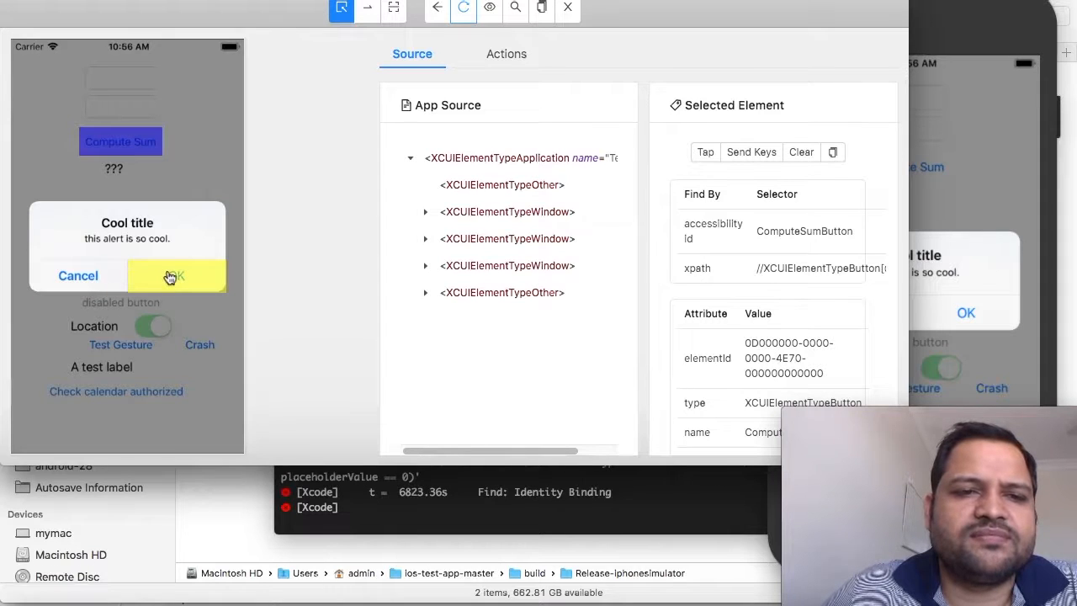
{"action": "left_click", "coordinate": [176, 275]}
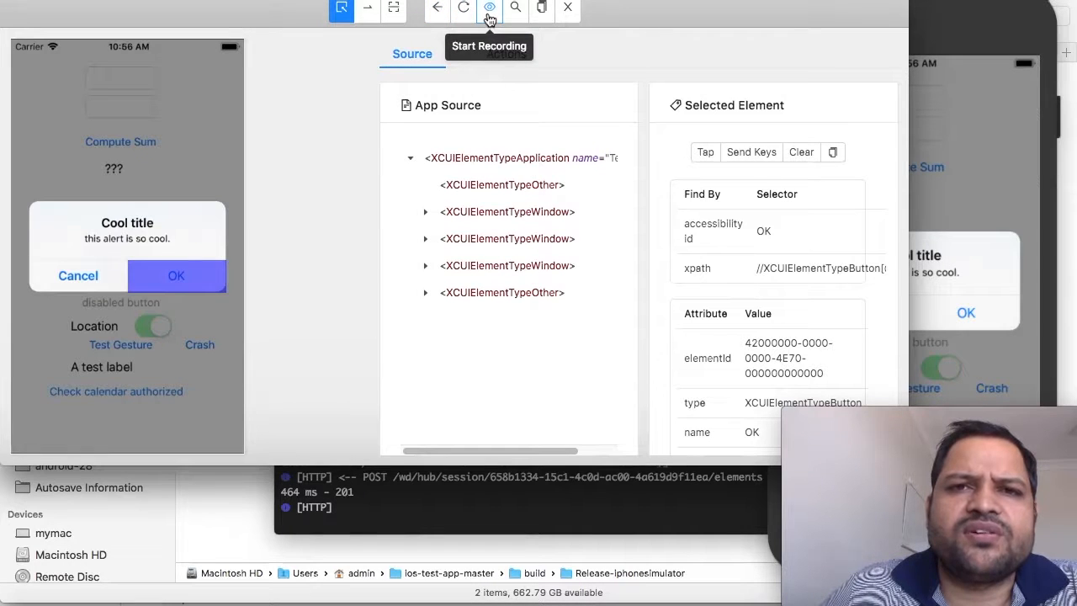
{"action": "mouse_move", "coordinate": [515, 8]}
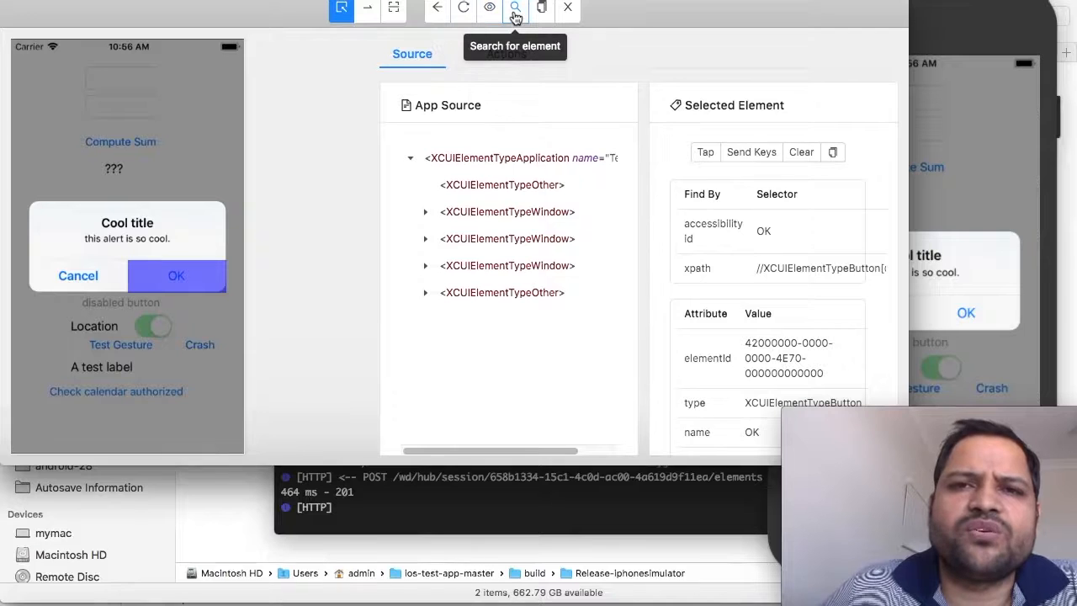
{"action": "mouse_move", "coordinate": [541, 7]}
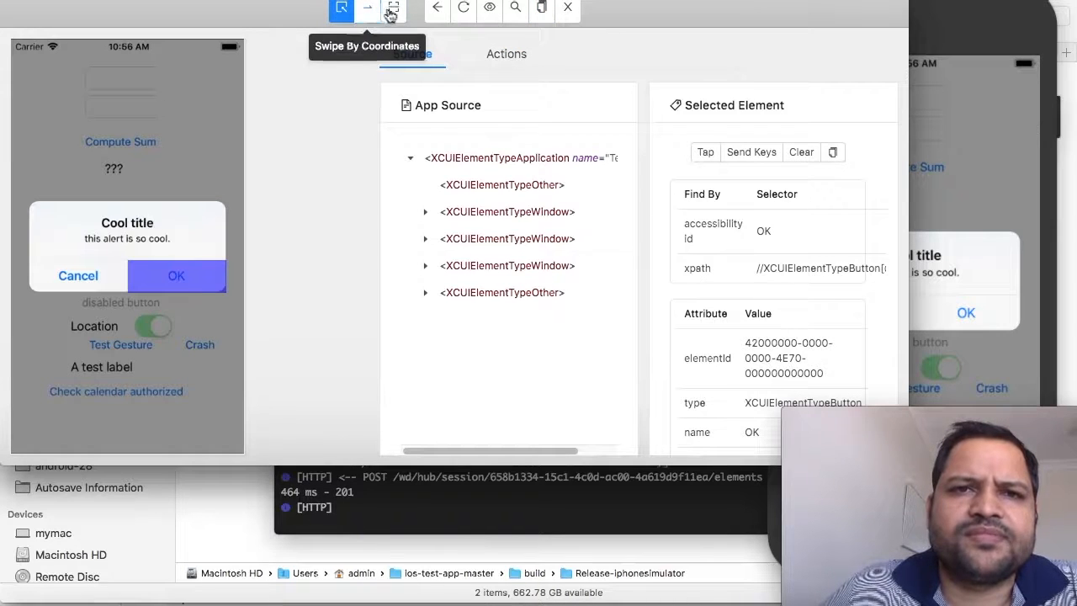
{"action": "mouse_move", "coordinate": [394, 9]}
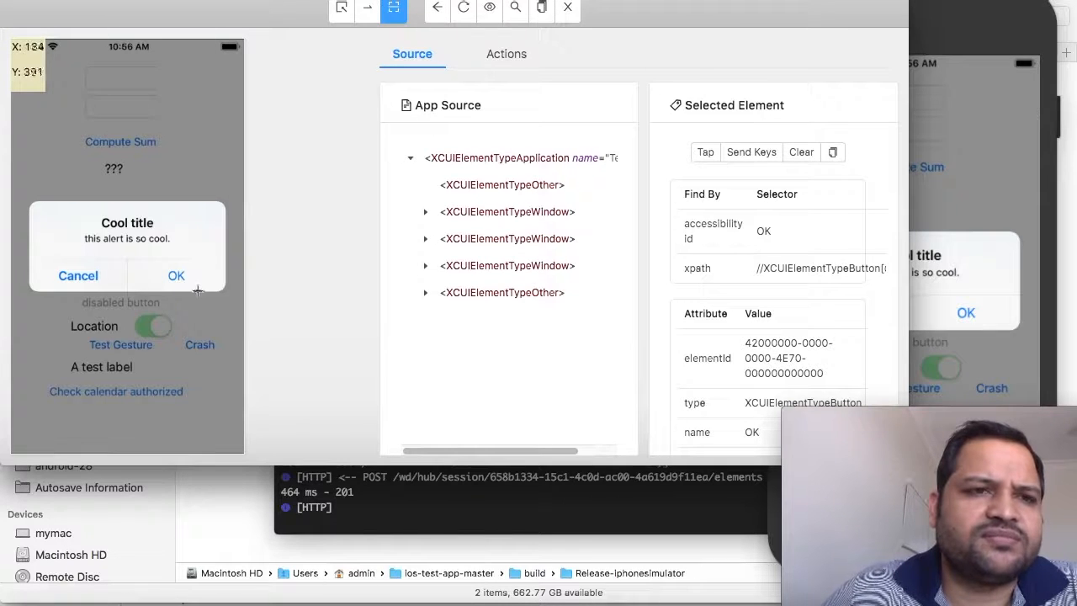
{"action": "mouse_move", "coordinate": [115, 229]}
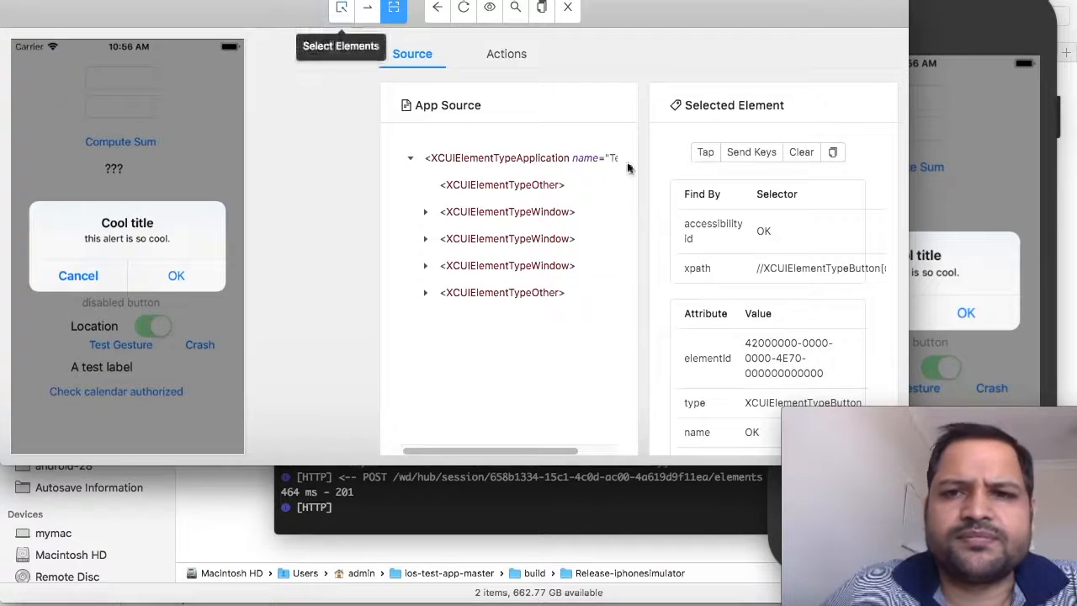
{"action": "mouse_move", "coordinate": [446, 325]}
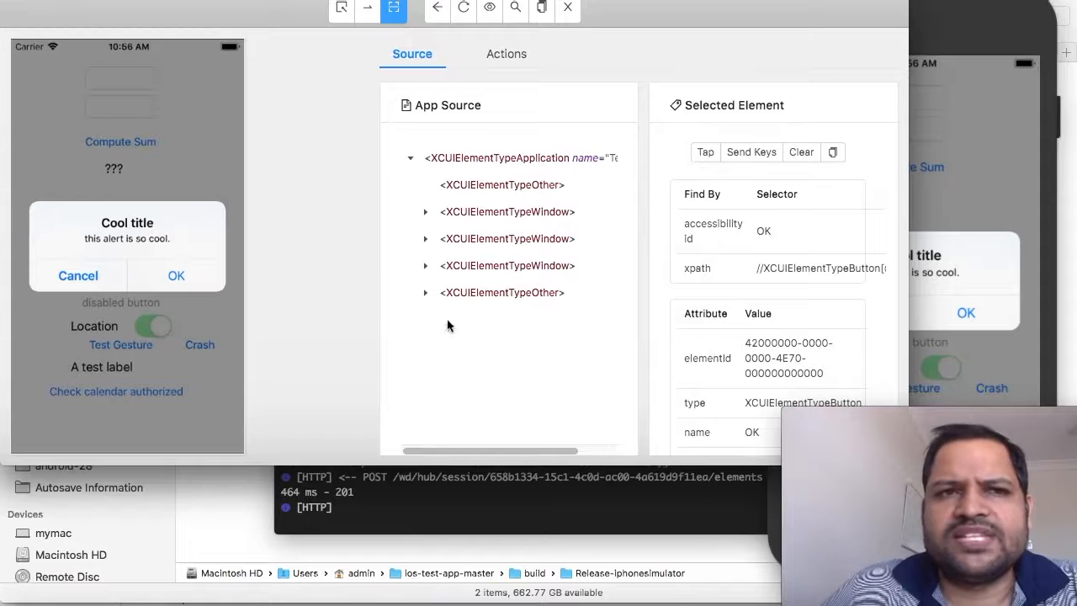
{"action": "mouse_move", "coordinate": [37, 12]}
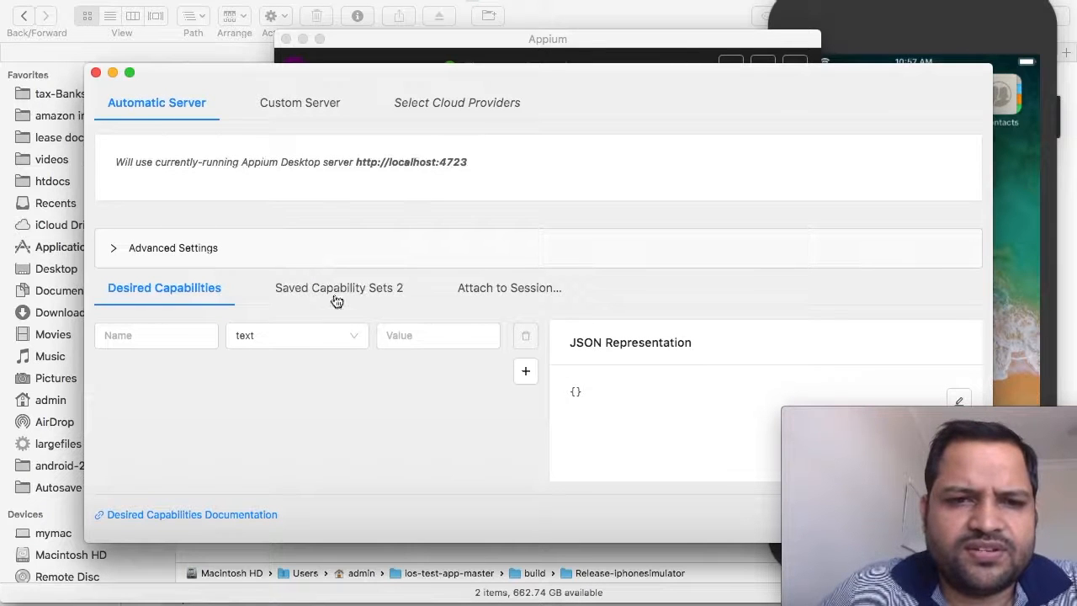
Load the saved 'iphone x' capability set for com.apple.Preferences and start the session.
{"action": "left_click", "coordinate": [339, 287]}
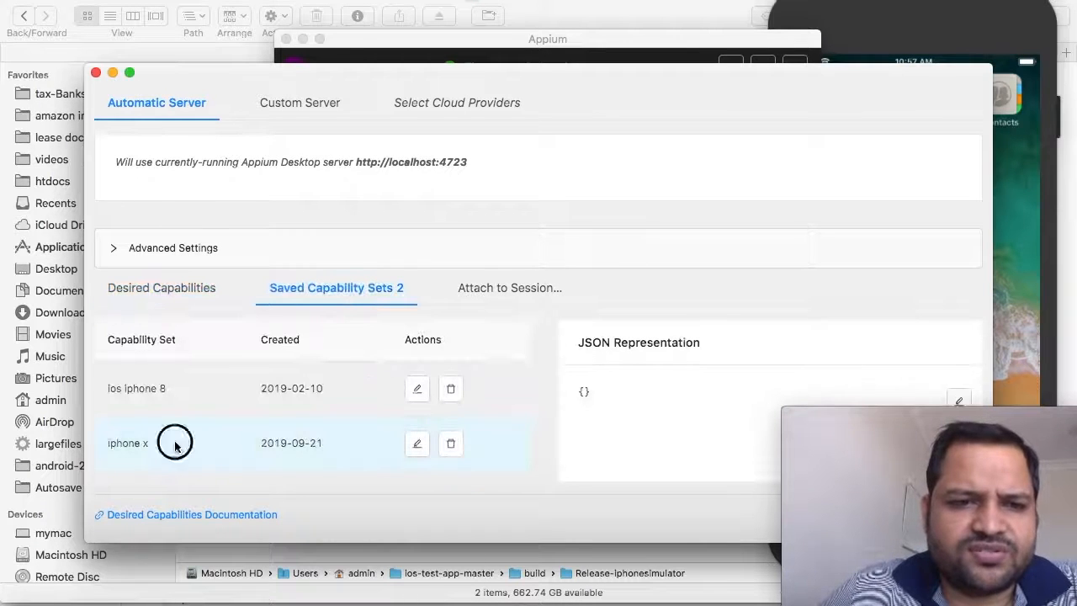
{"action": "left_click", "coordinate": [128, 443]}
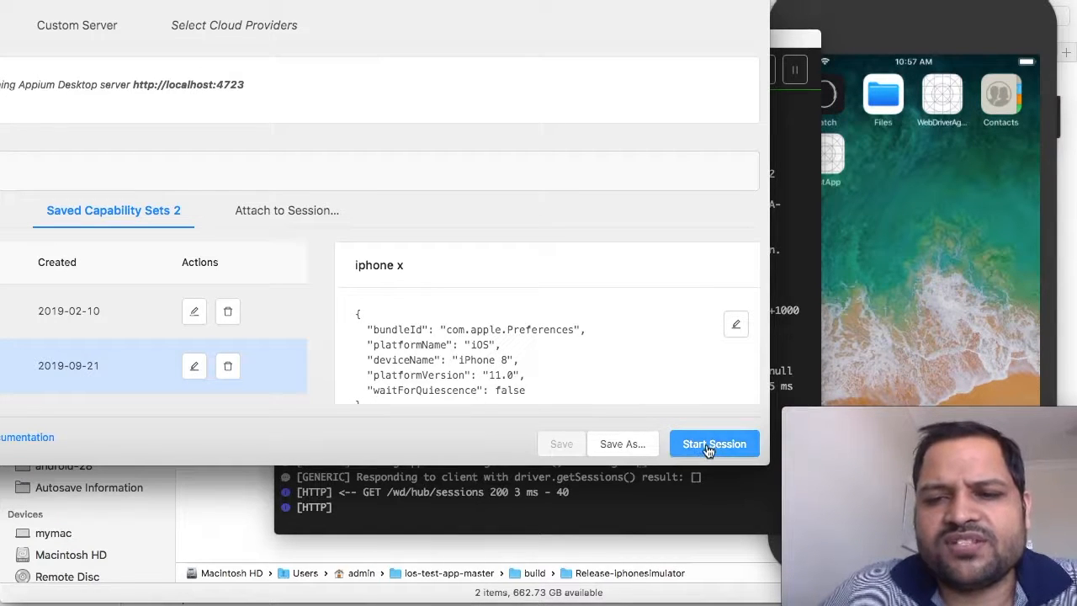
{"action": "left_click", "coordinate": [714, 444]}
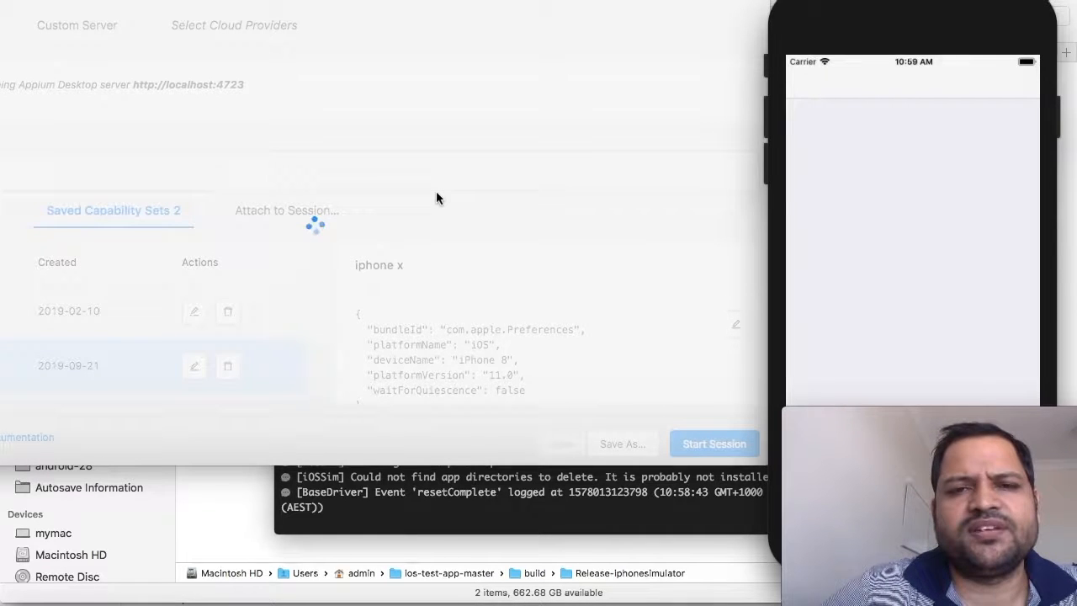
Wait for the Inspector to open on the iPhone Settings app with its source tree.
{"action": "left_click", "coordinate": [713, 443]}
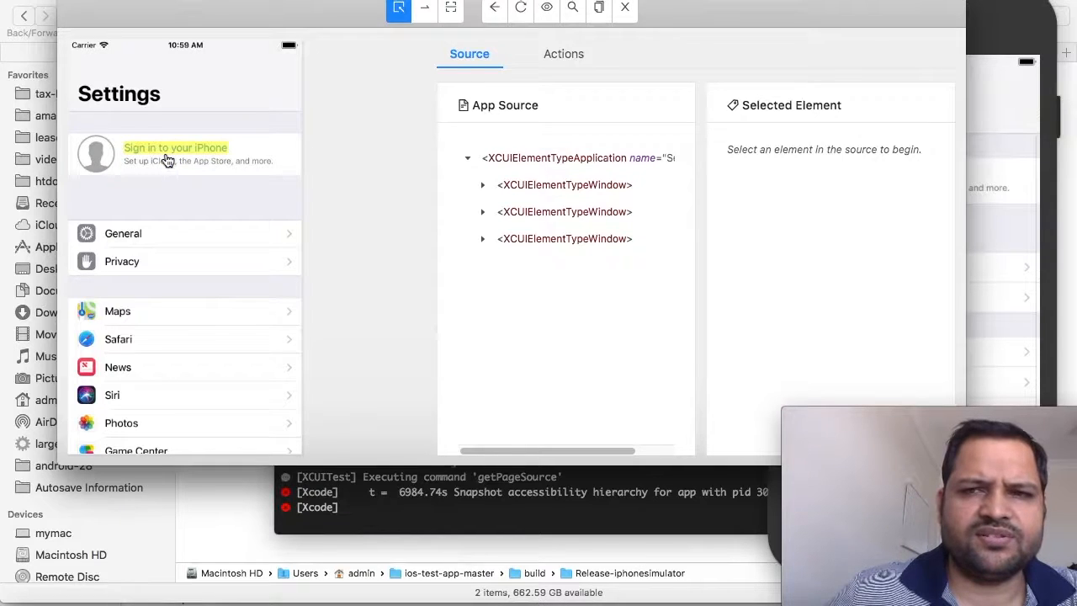
Select the 'Sign in to your iPhone' text to show its xpath selector and attributes.
{"action": "left_click", "coordinate": [175, 153]}
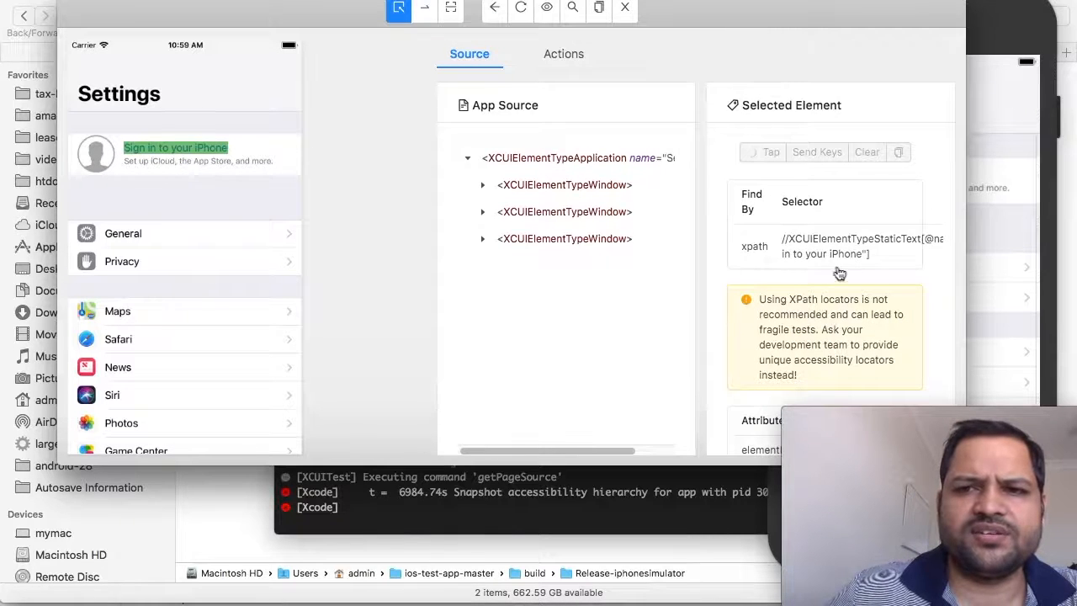
{"action": "mouse_move", "coordinate": [823, 246]}
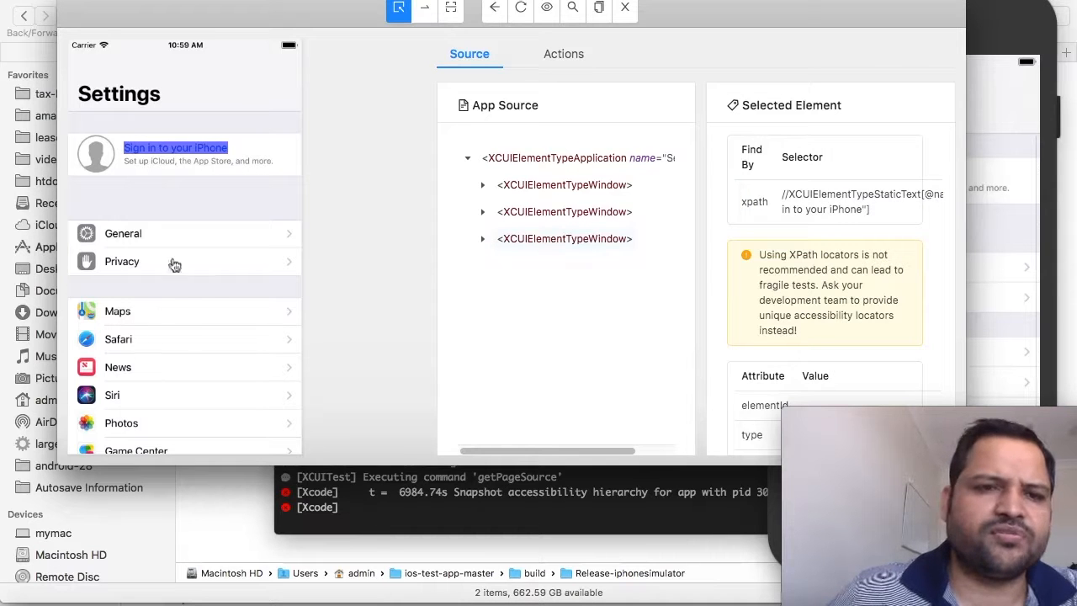
{"action": "left_click", "coordinate": [123, 233]}
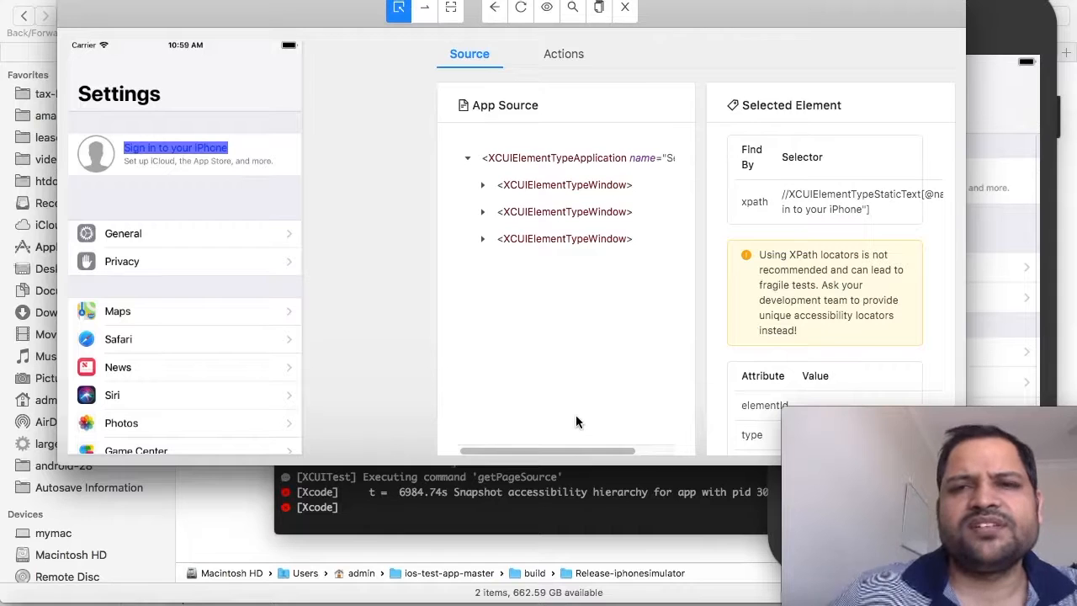
{"action": "mouse_move", "coordinate": [302, 385]}
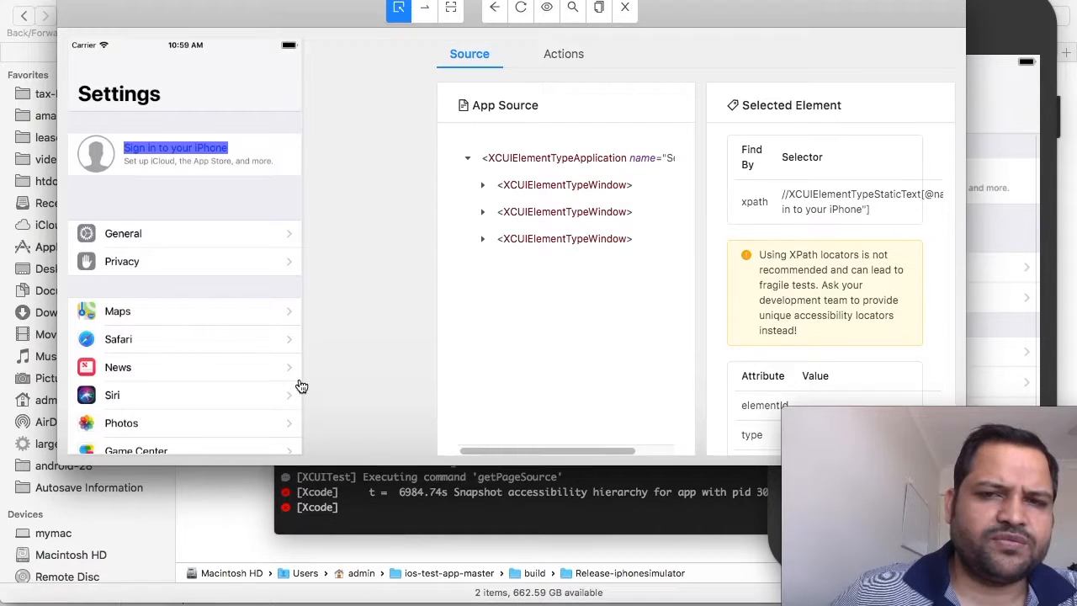